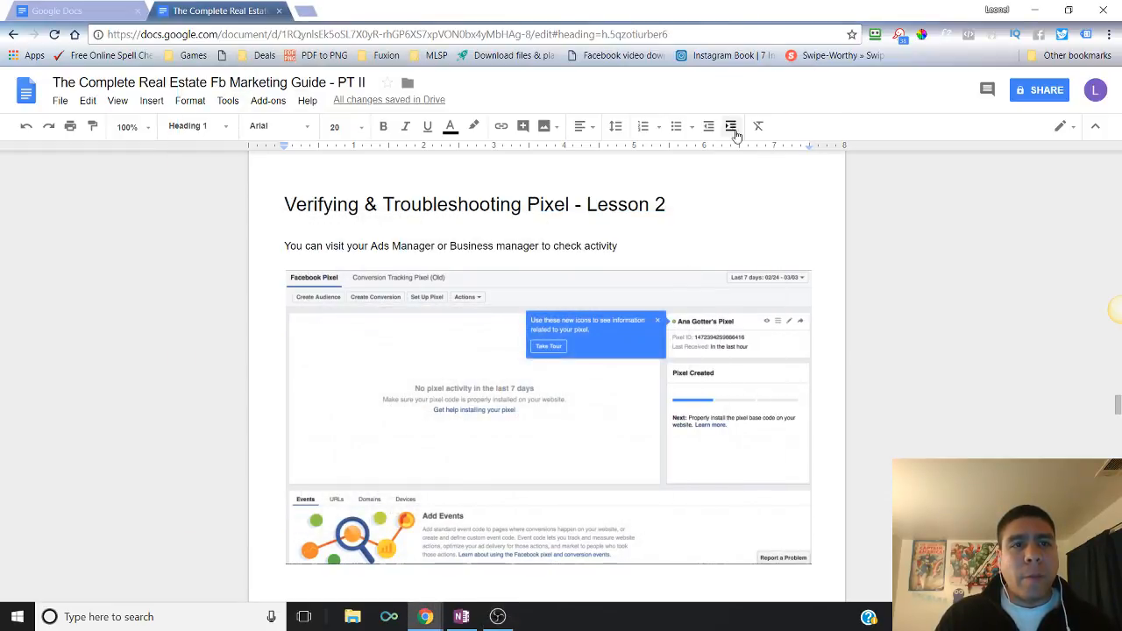
mouse_move(856, 425)
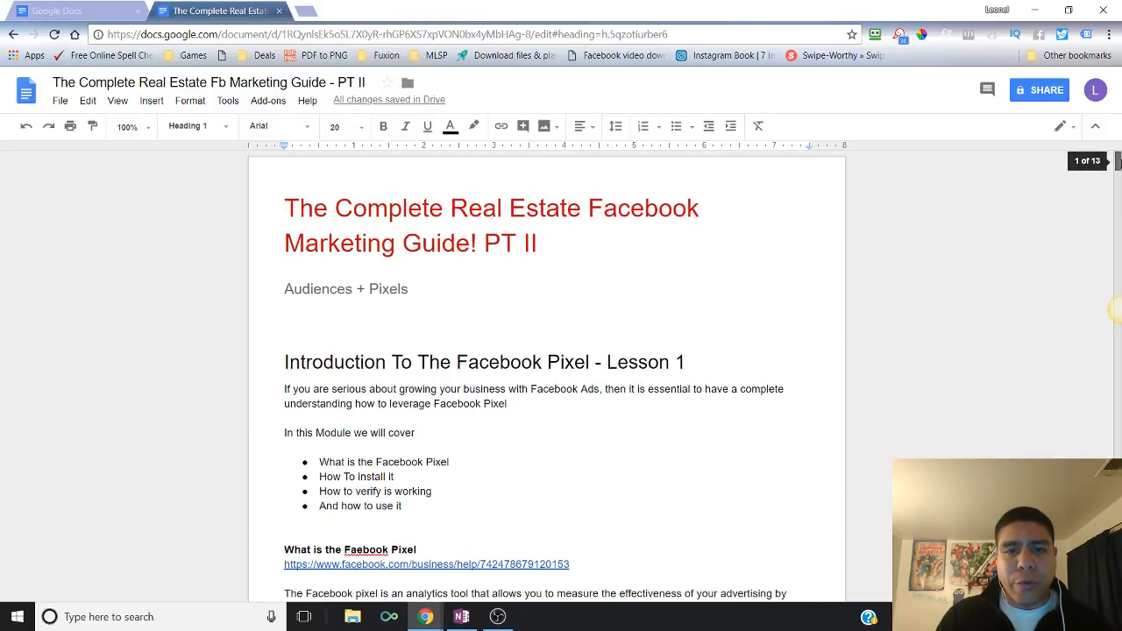
Scroll the guide down through the Lesson 1 pixel code and benefits pages.
scroll(down, 3)
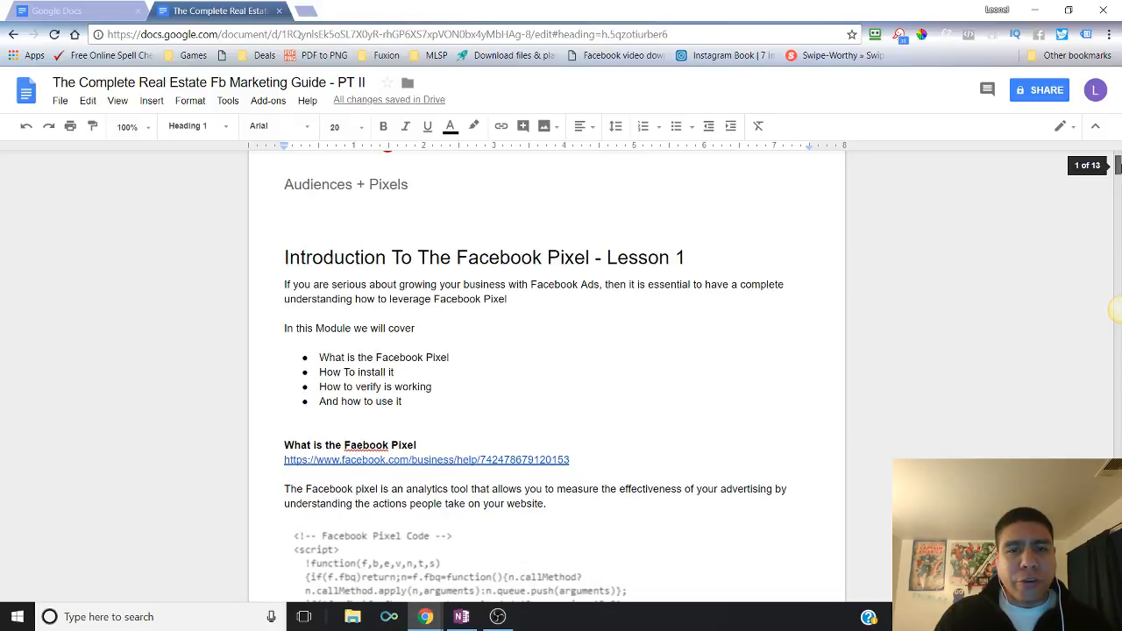
scroll(down, 3)
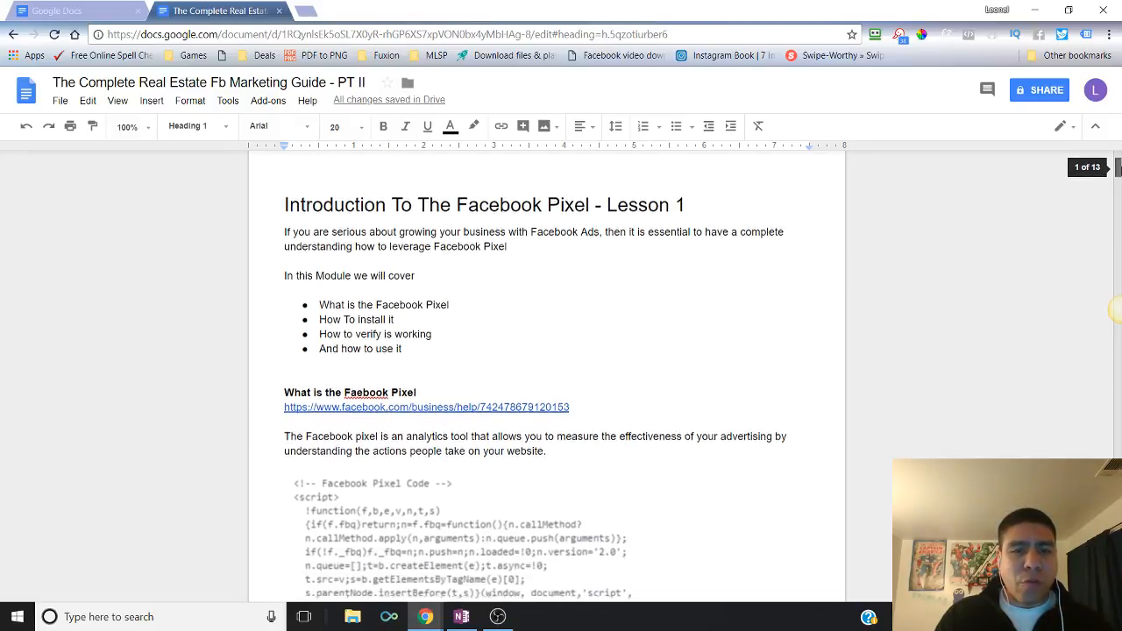
scroll(down, 3)
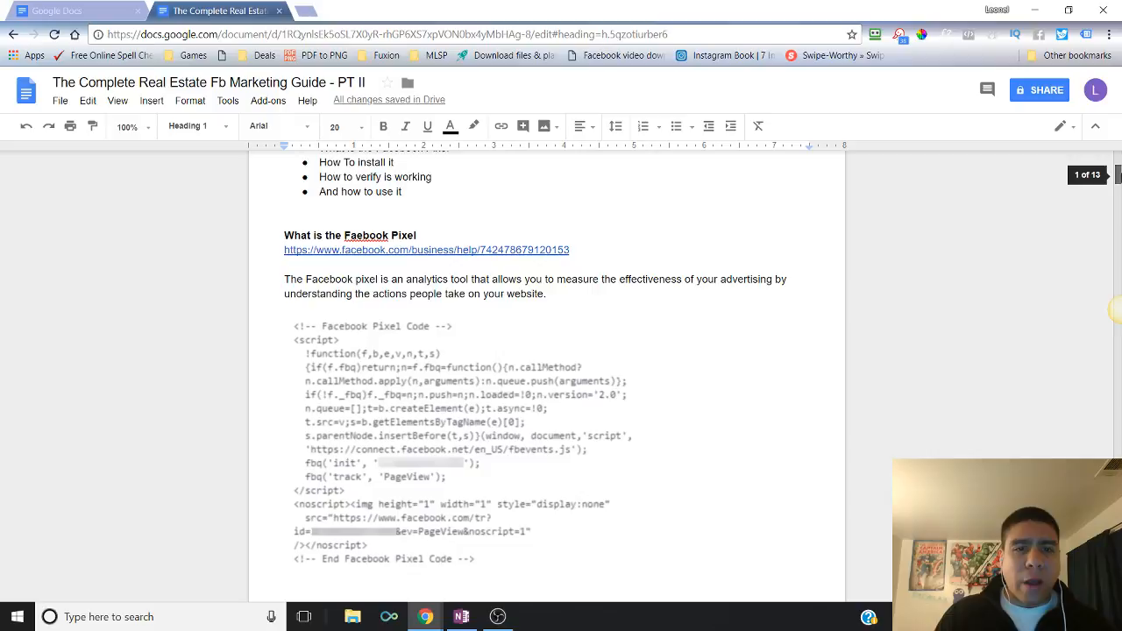
scroll(down, 3)
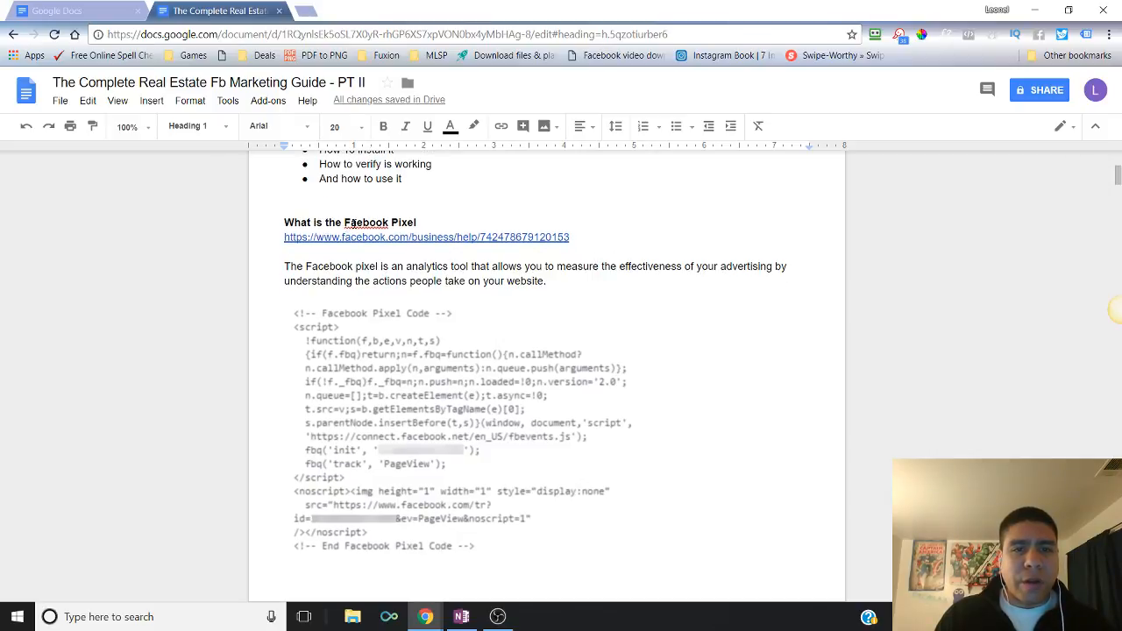
click(358, 221)
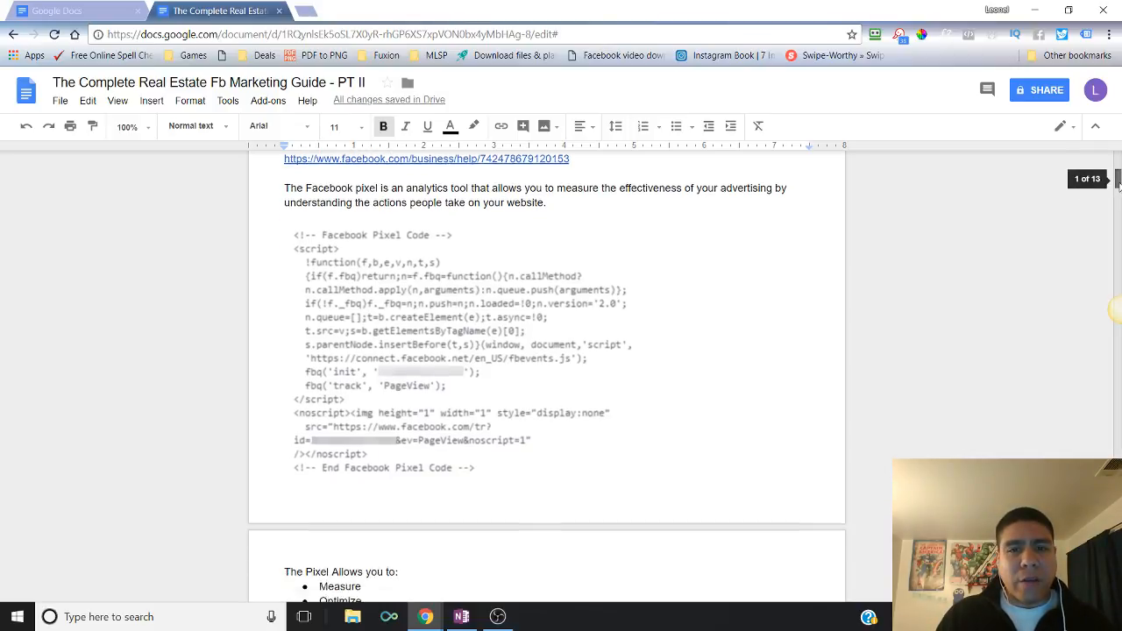
Continue scrolling past setup and installation to the 'Verifying & Troubleshooting Pixel - Lesson 2' heading.
scroll(down, 3)
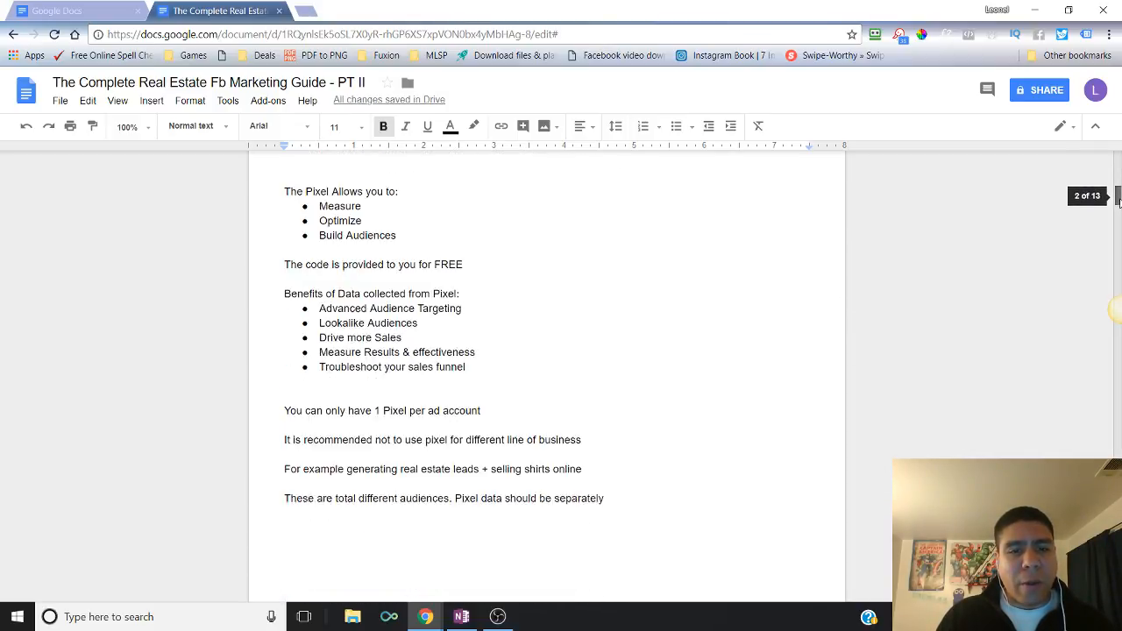
scroll(down, 3)
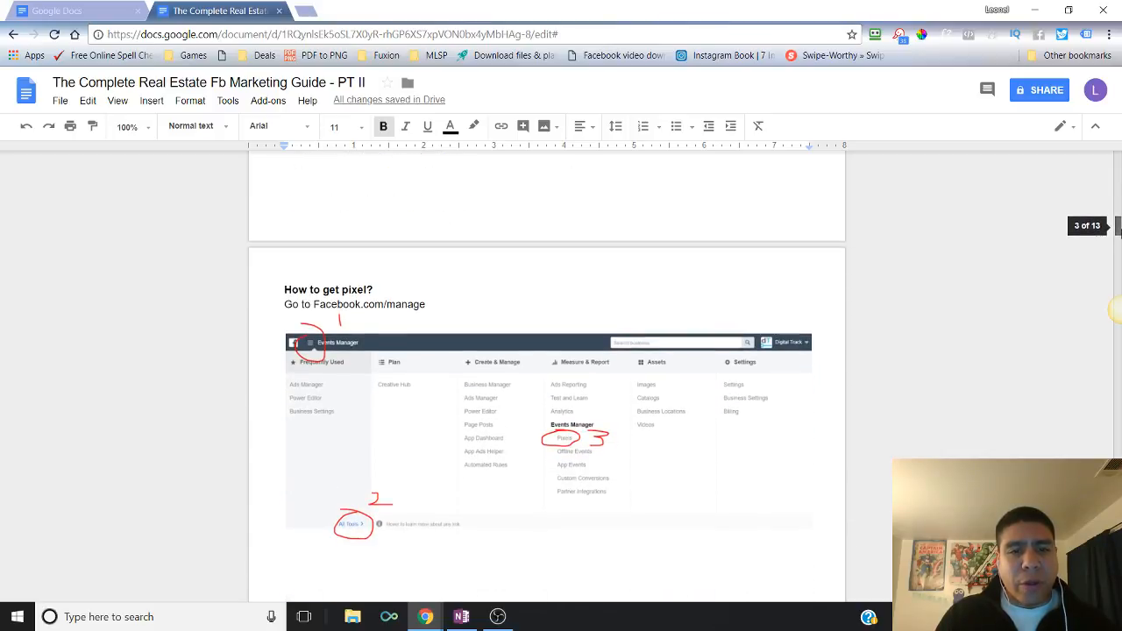
scroll(down, 3)
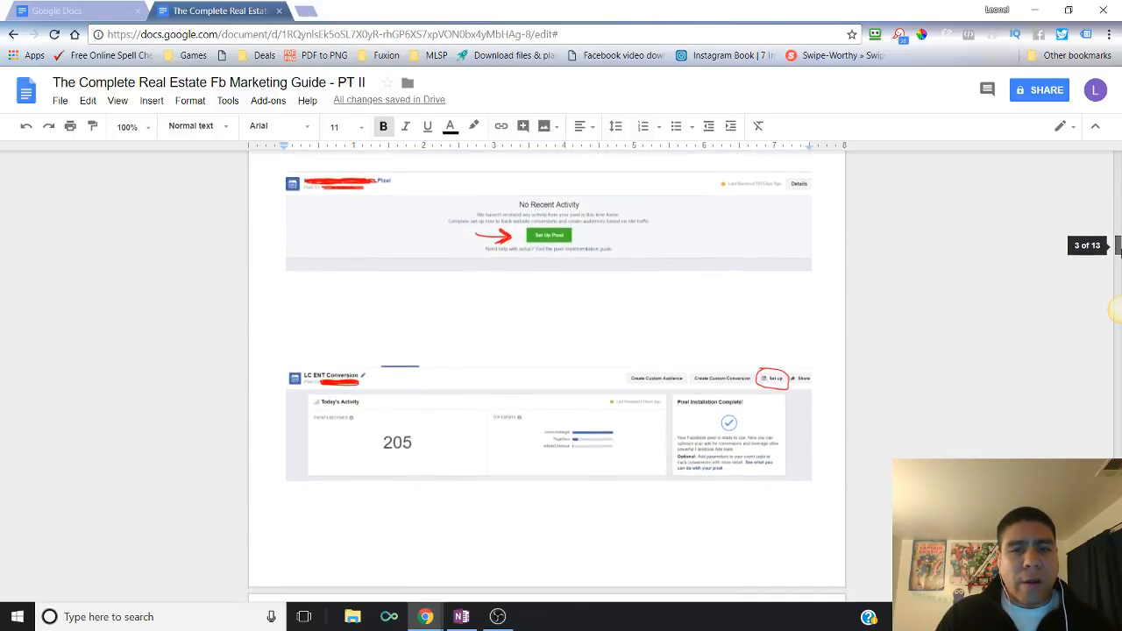
scroll(down, 3)
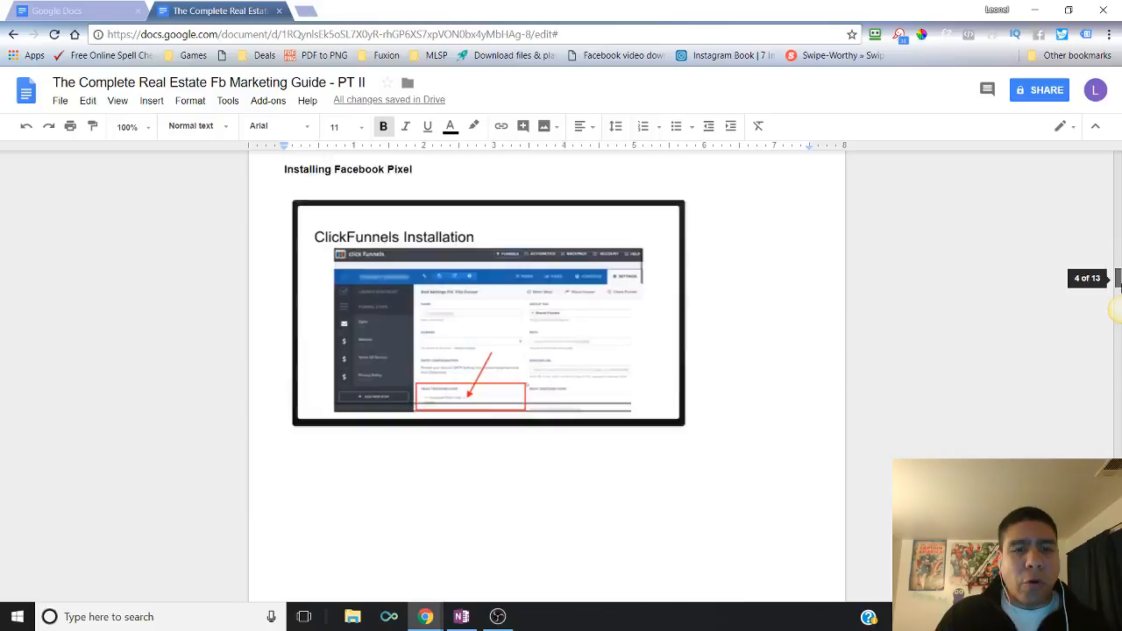
scroll(down, 3)
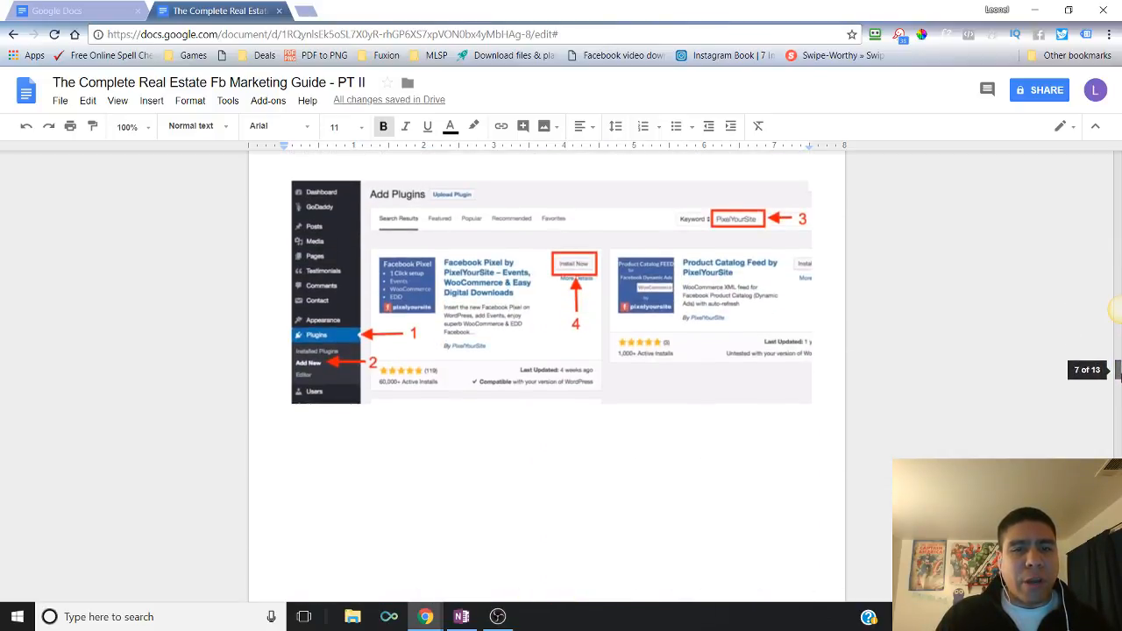
scroll(down, 3)
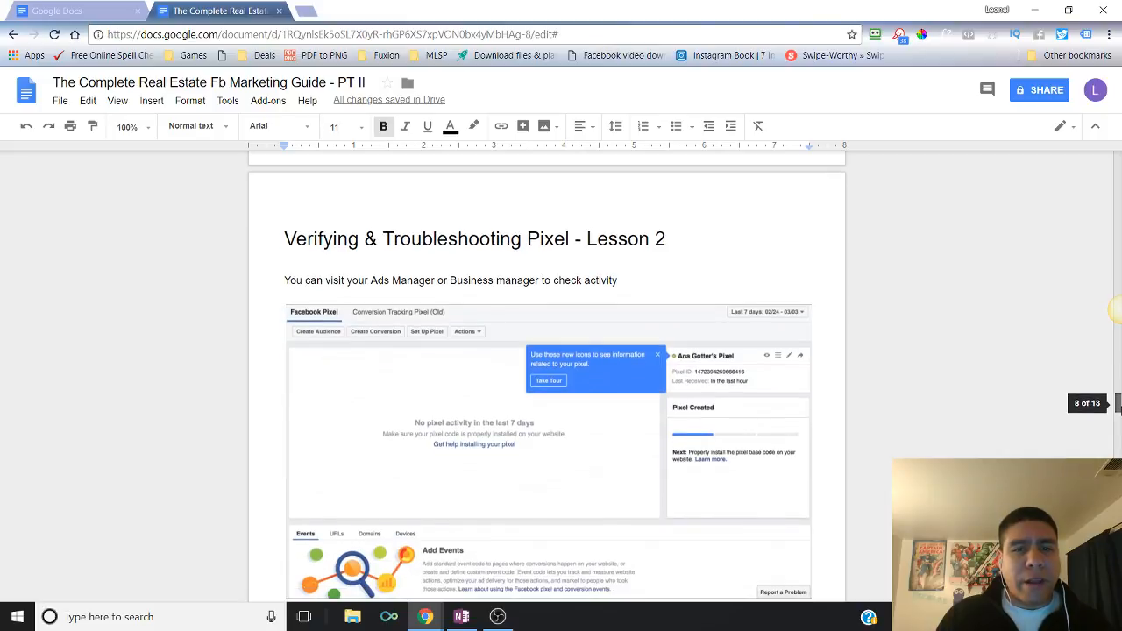
scroll(down, 3)
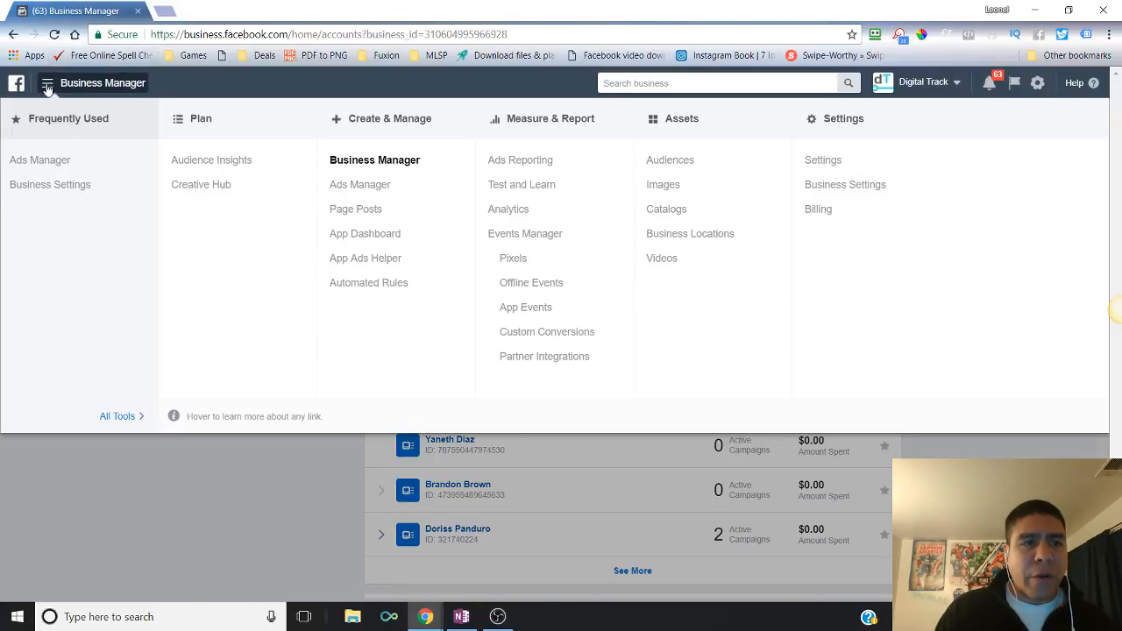
mouse_move(129, 397)
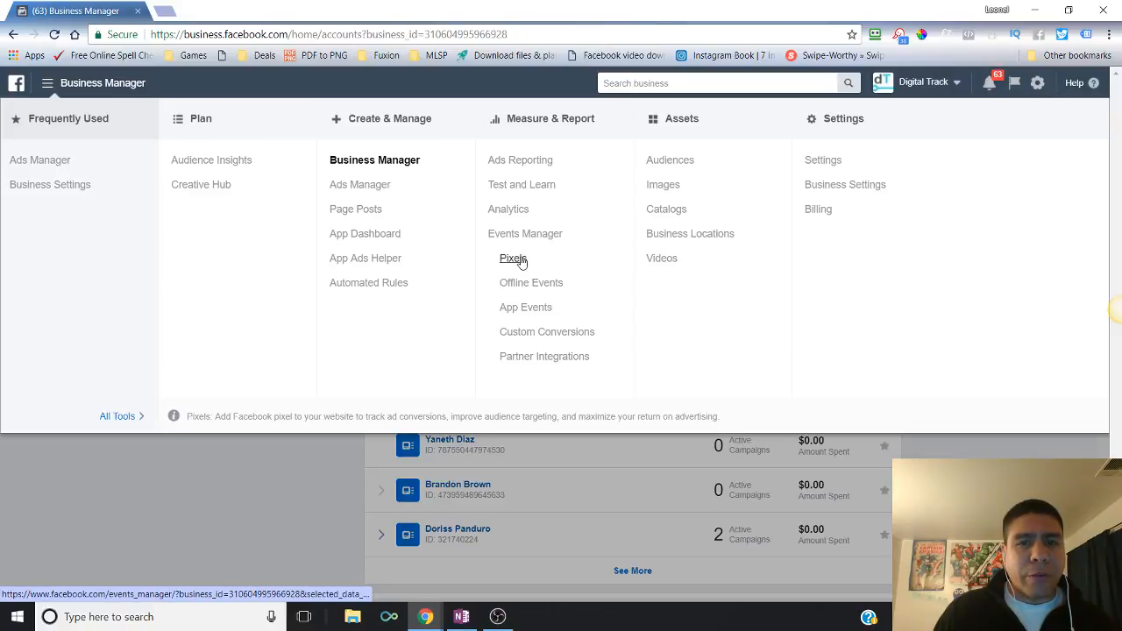
Choose Pixels under Events Manager to show the pixel overview with event counts.
click(512, 257)
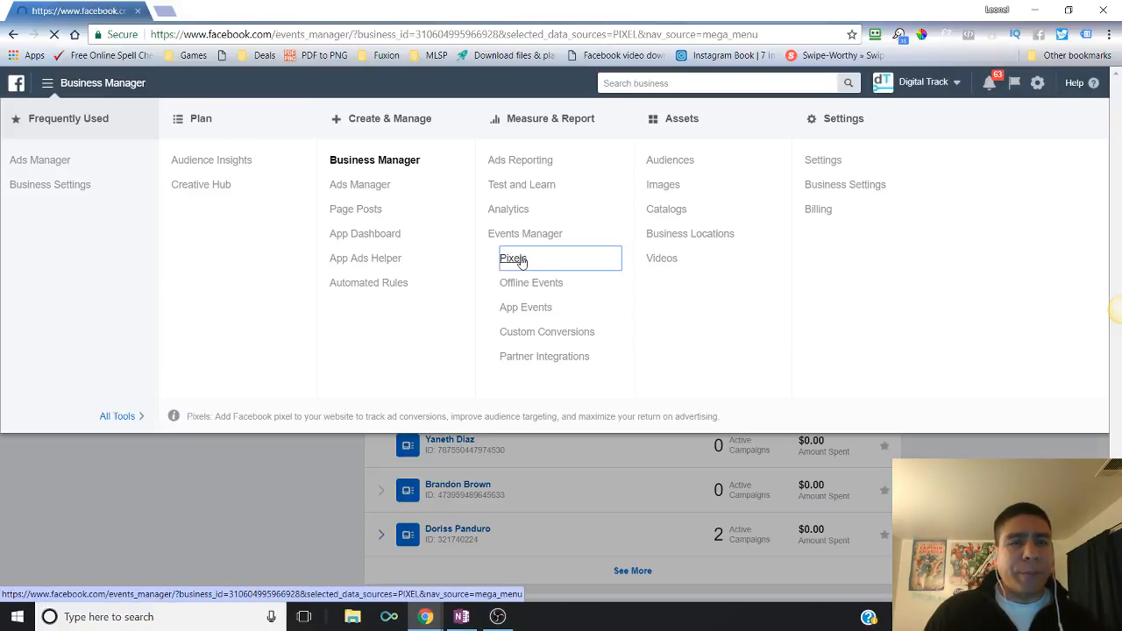
click(512, 258)
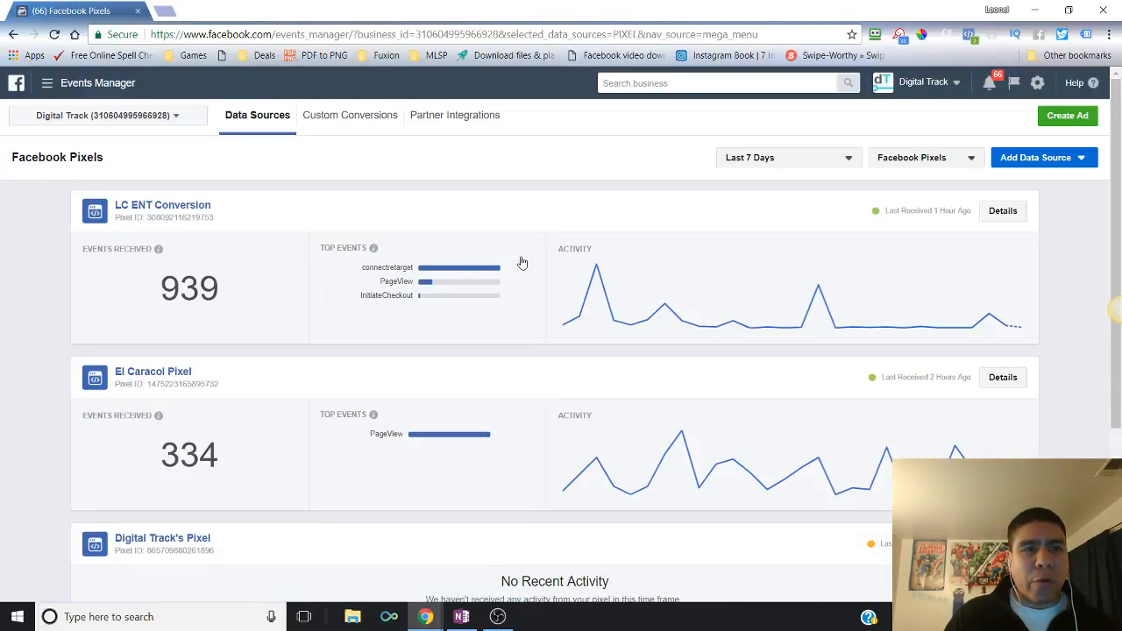
mouse_move(274, 240)
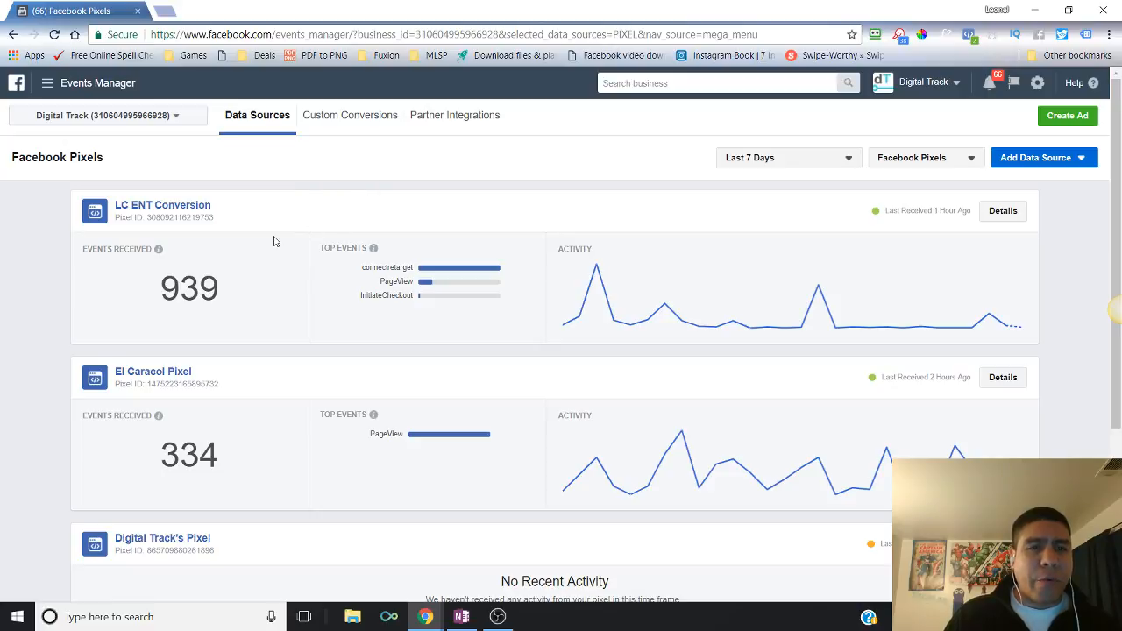
mouse_move(242, 214)
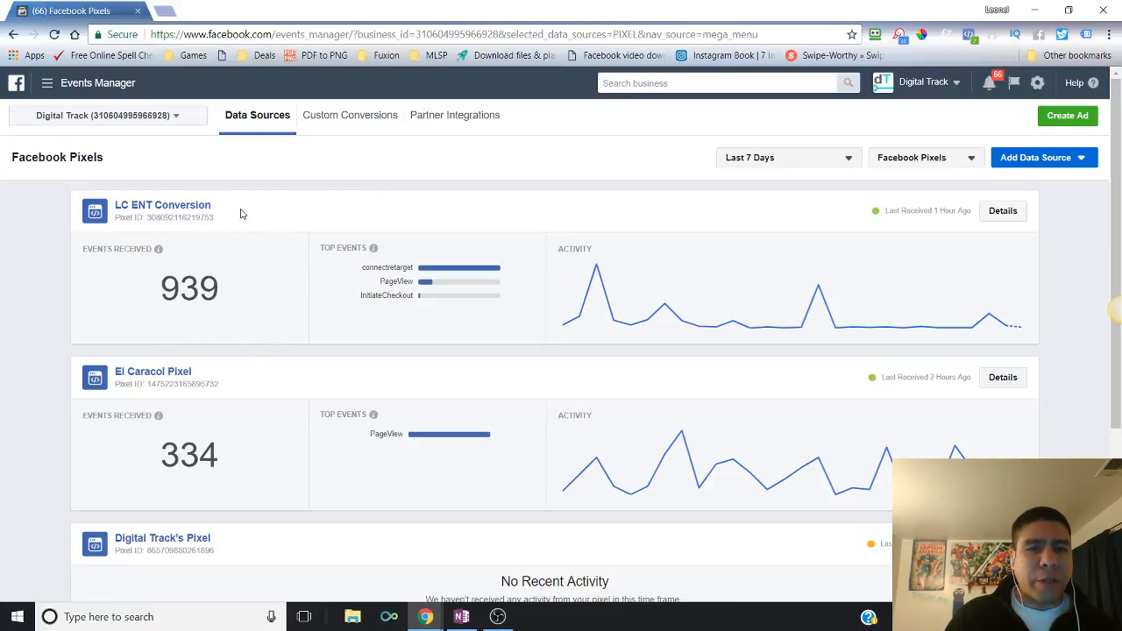
Review the pixel list (LC ENT Conversion 939, El Caracol 334), briefly checking the business tools menu.
scroll(down, 3)
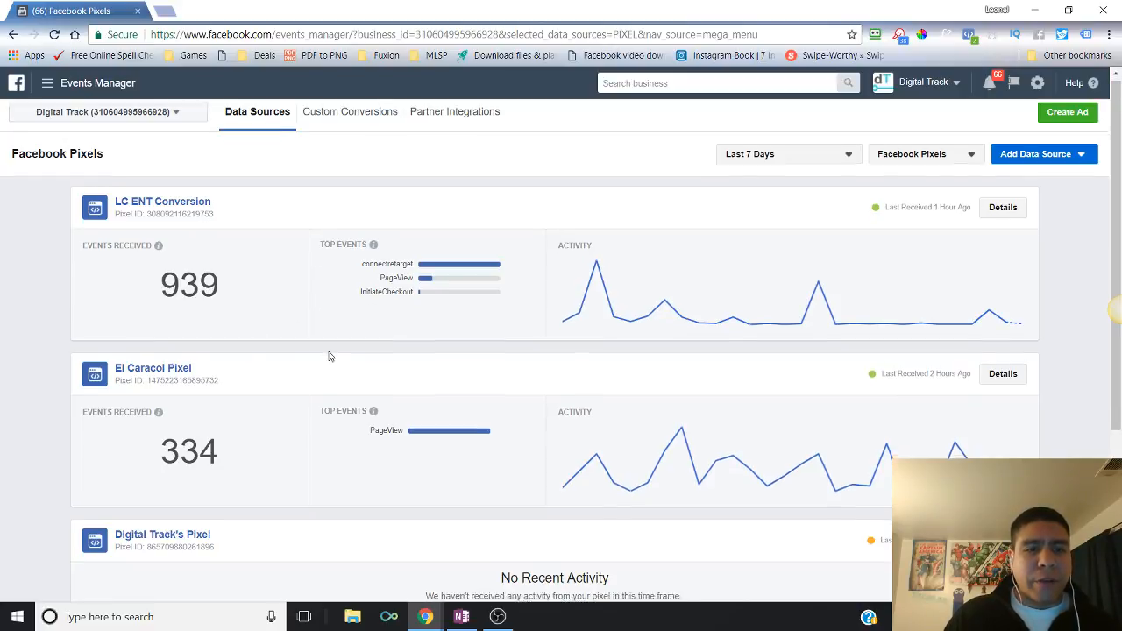
scroll(down, 3)
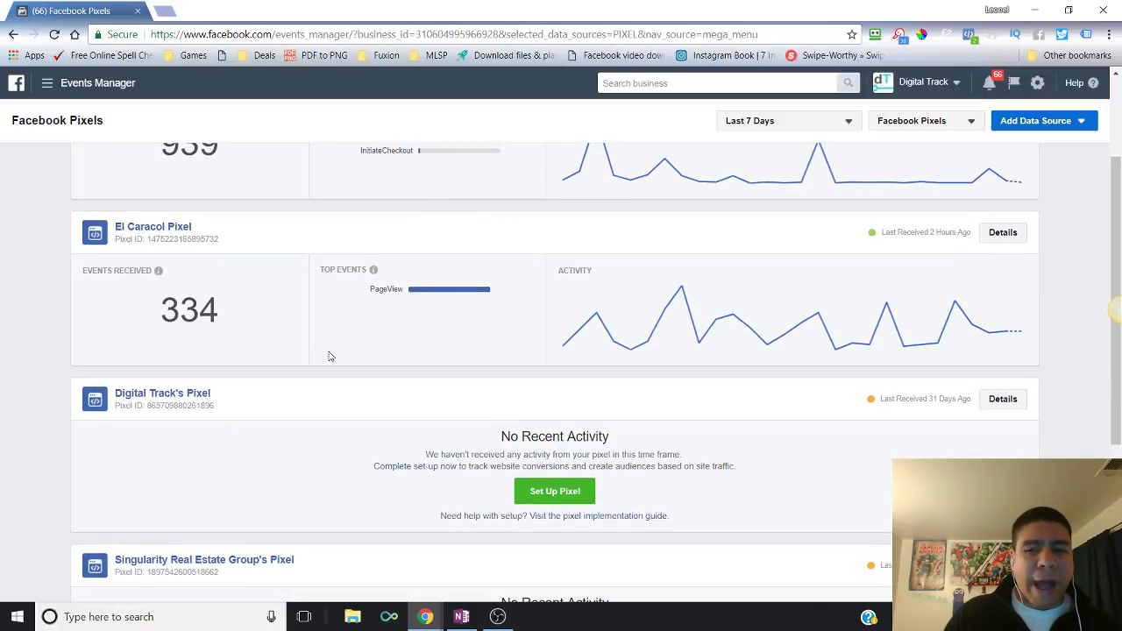
mouse_move(1115, 414)
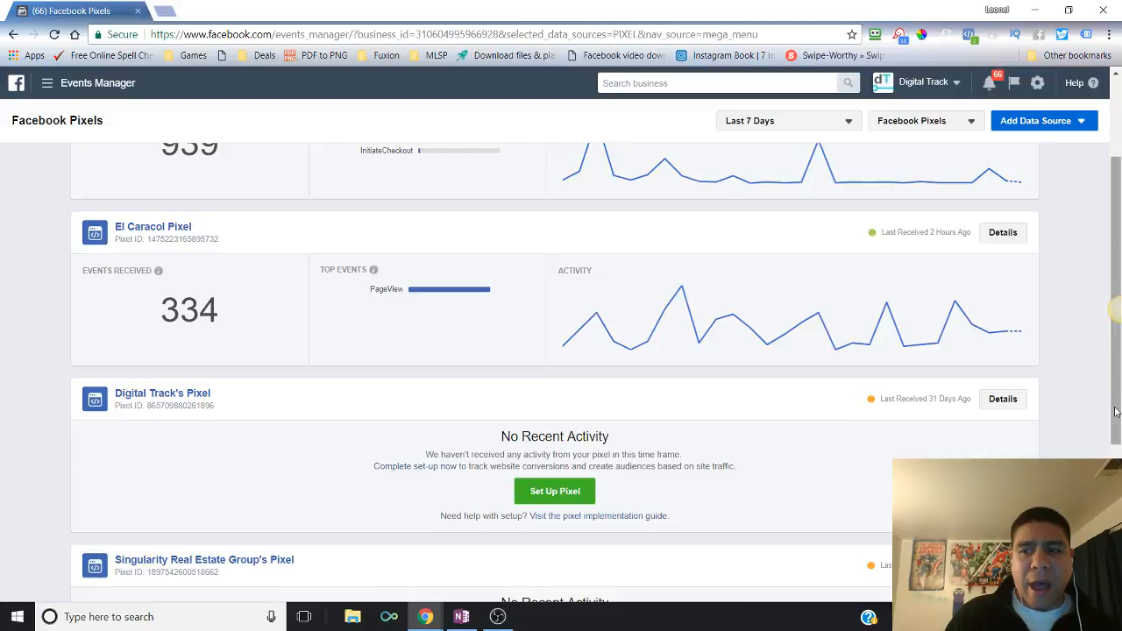
scroll(down, 3)
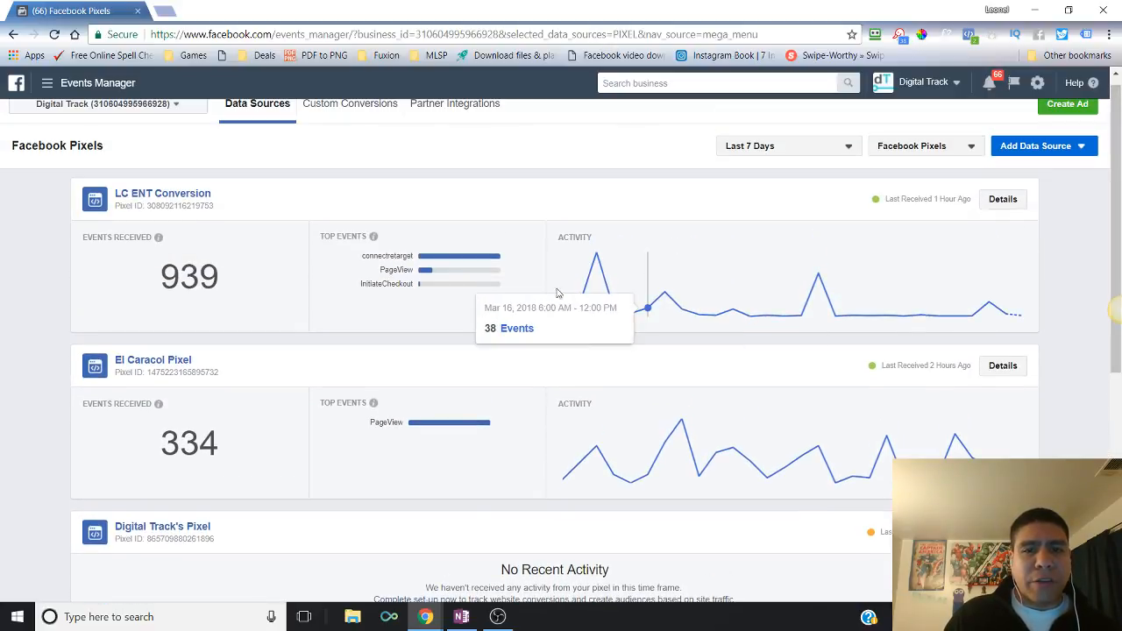
mouse_move(314, 279)
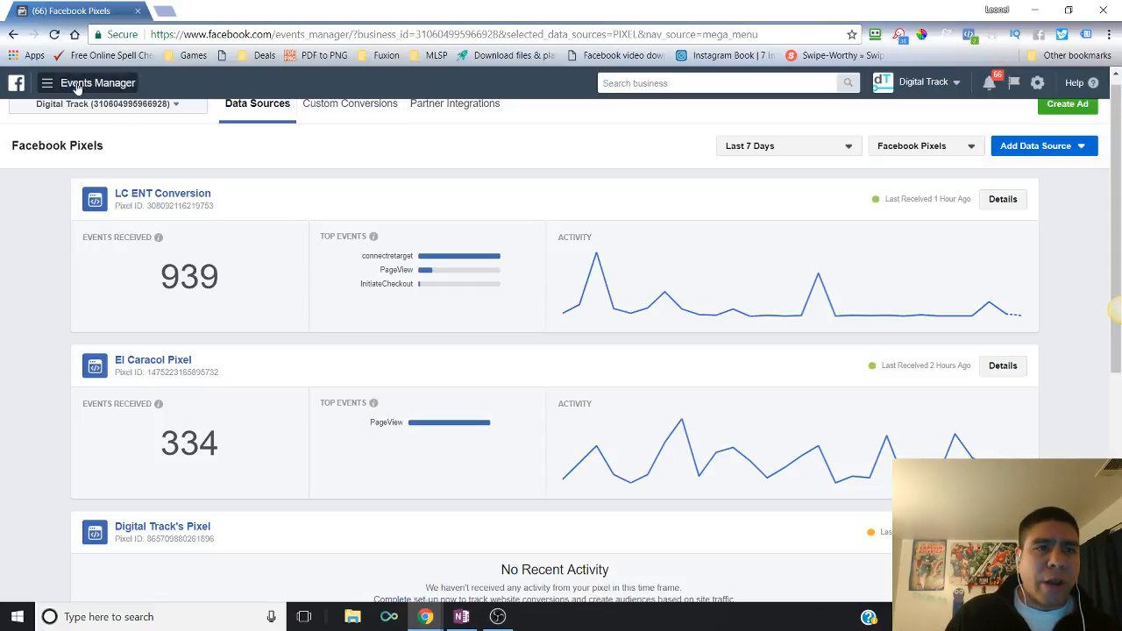
click(45, 84)
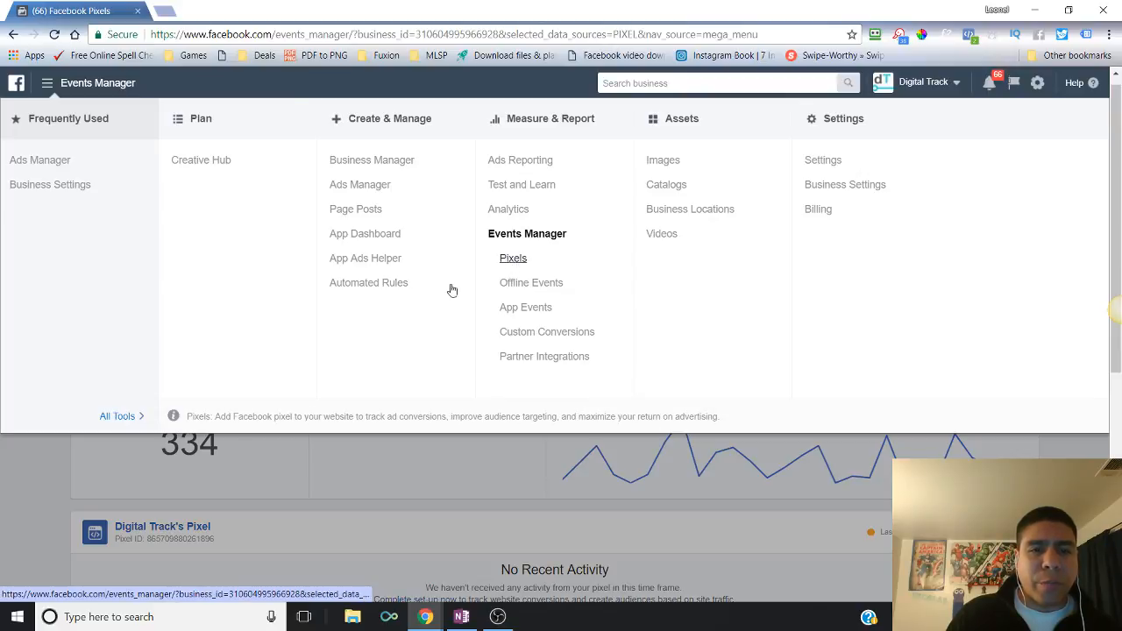
click(511, 257)
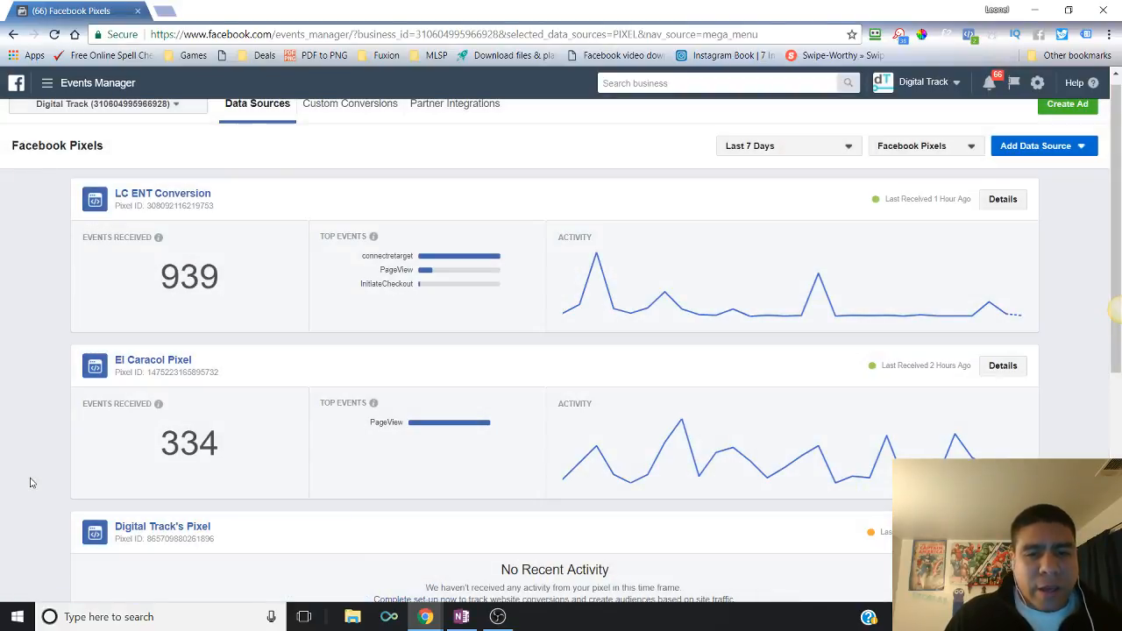
mouse_move(85, 310)
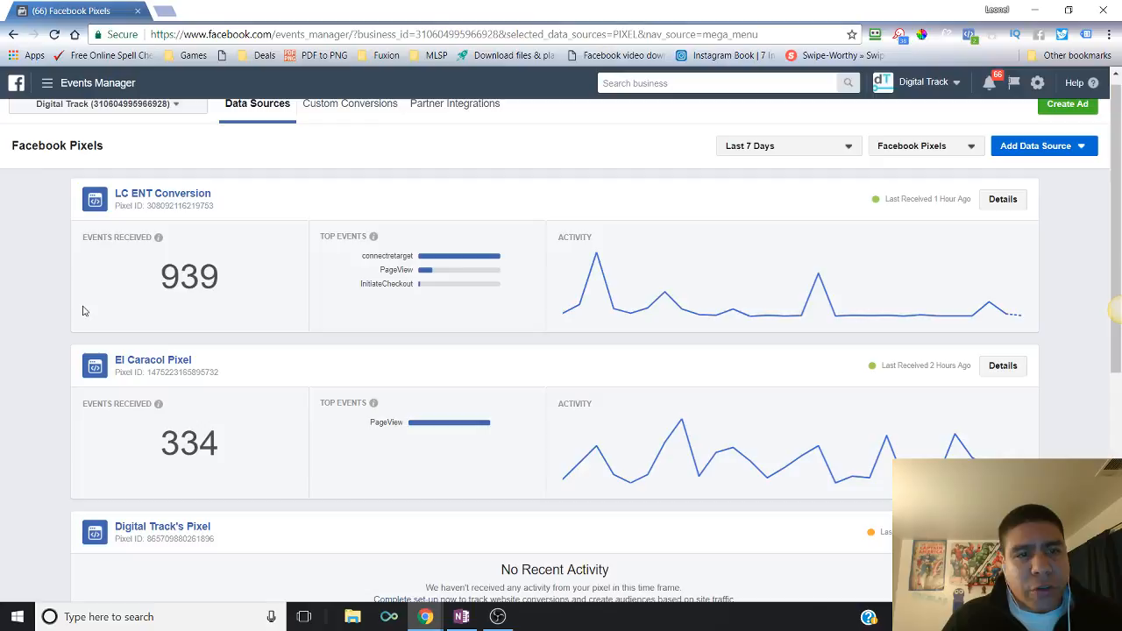
mouse_move(784, 316)
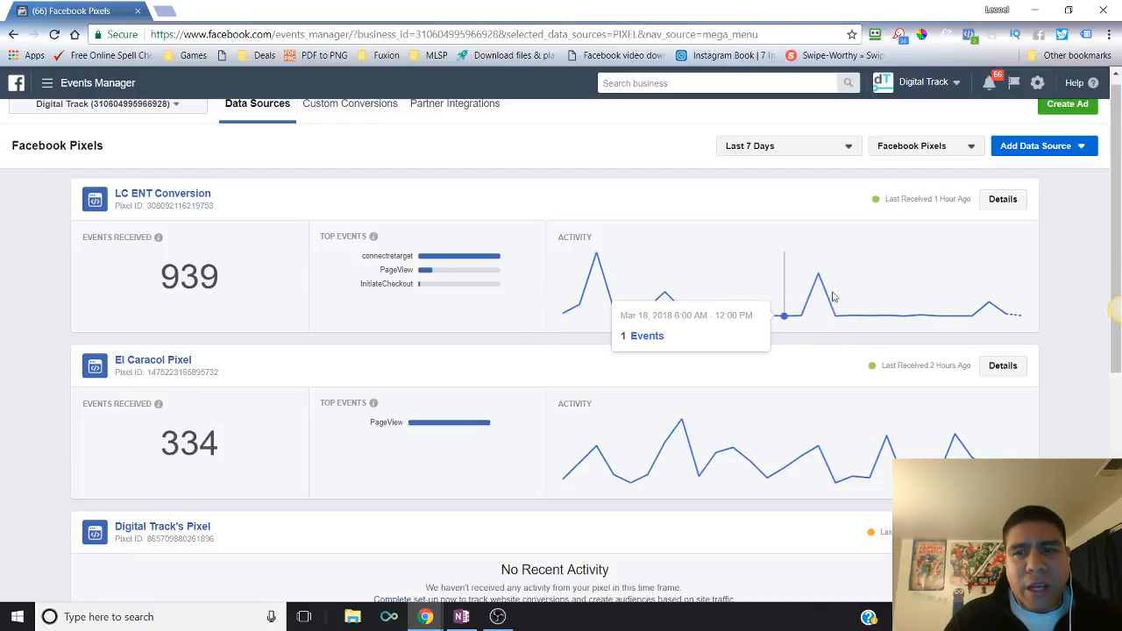
mouse_move(931, 211)
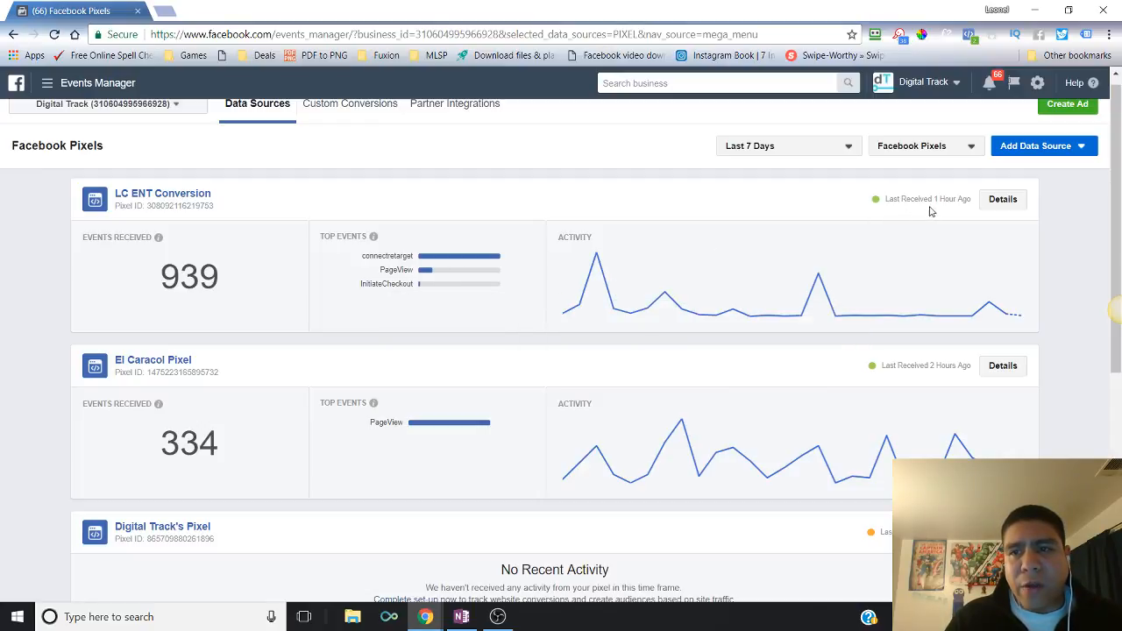
mouse_move(940, 200)
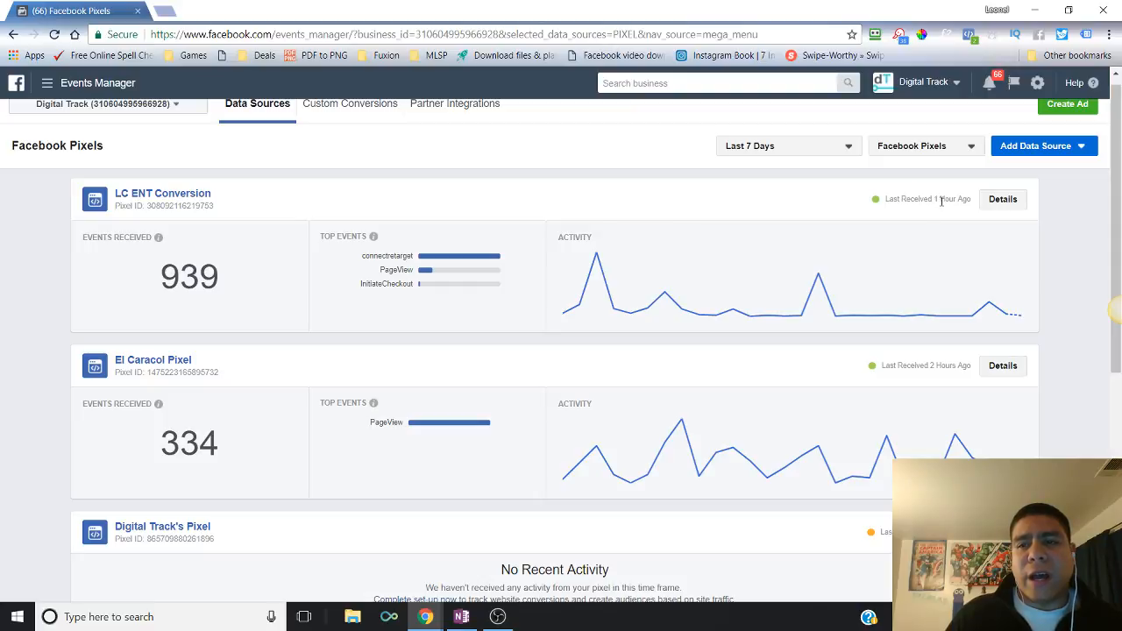
mouse_move(938, 210)
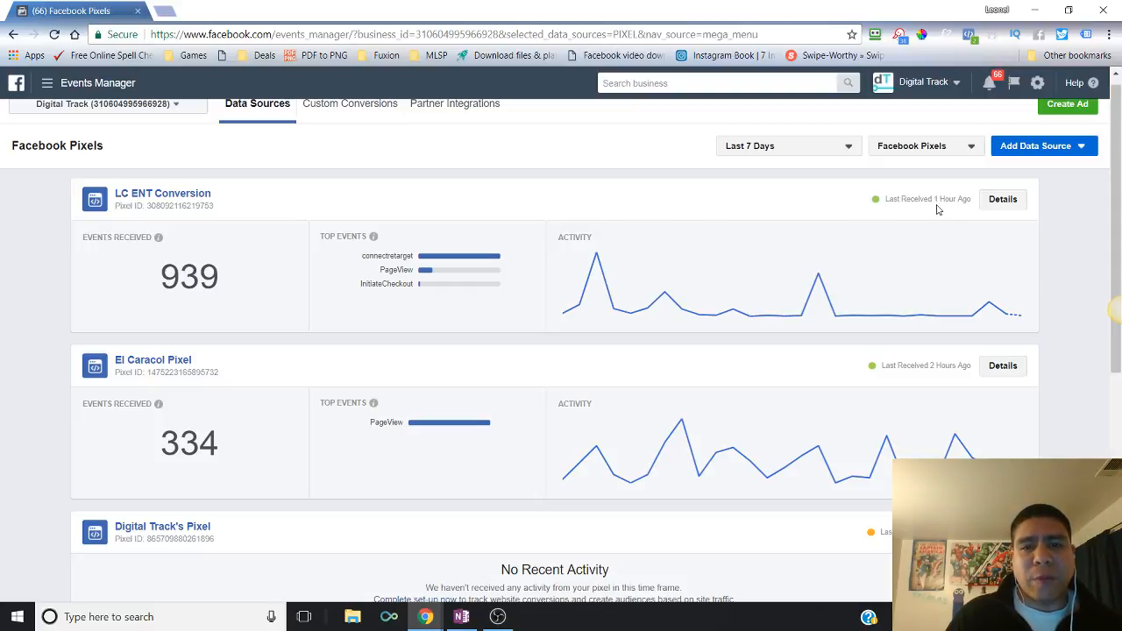
mouse_move(936, 316)
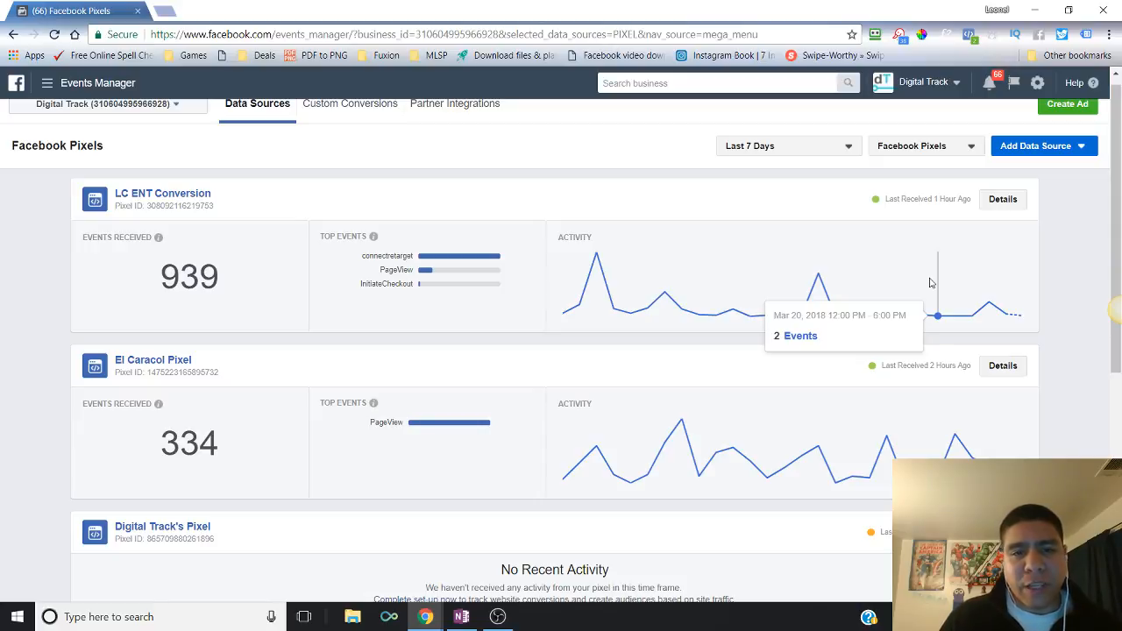
mouse_move(880, 207)
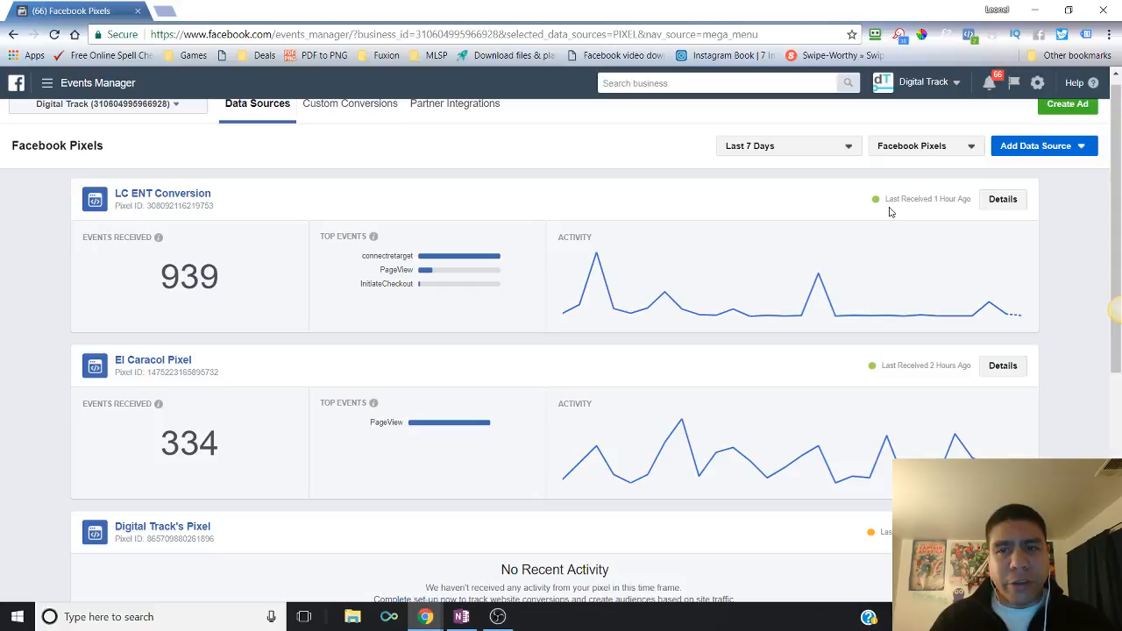
mouse_move(924, 233)
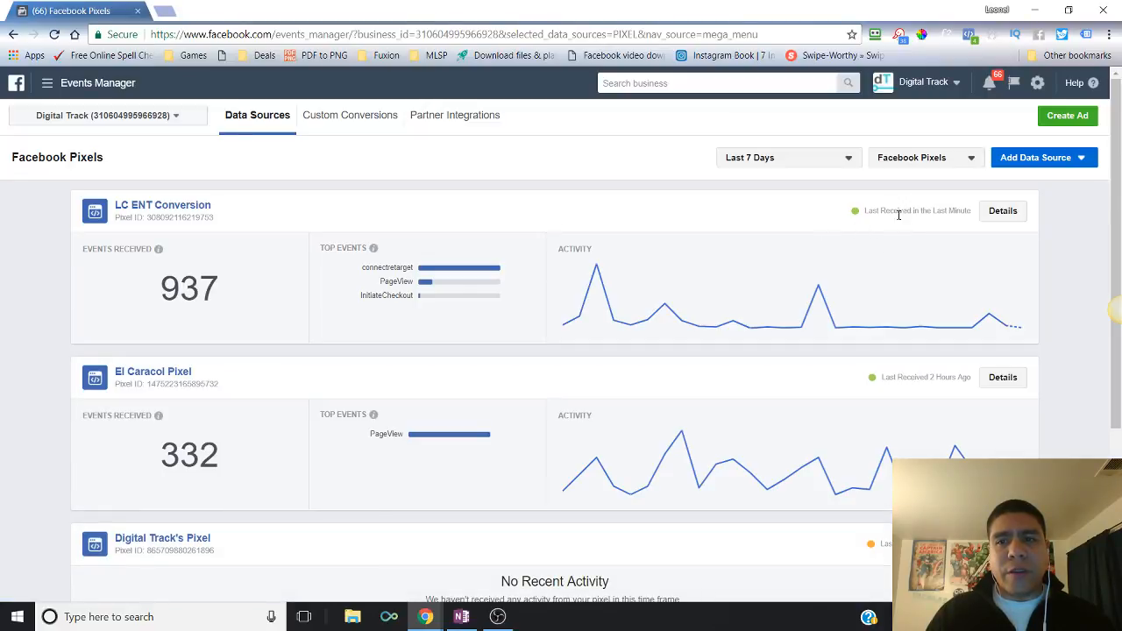
mouse_move(835, 328)
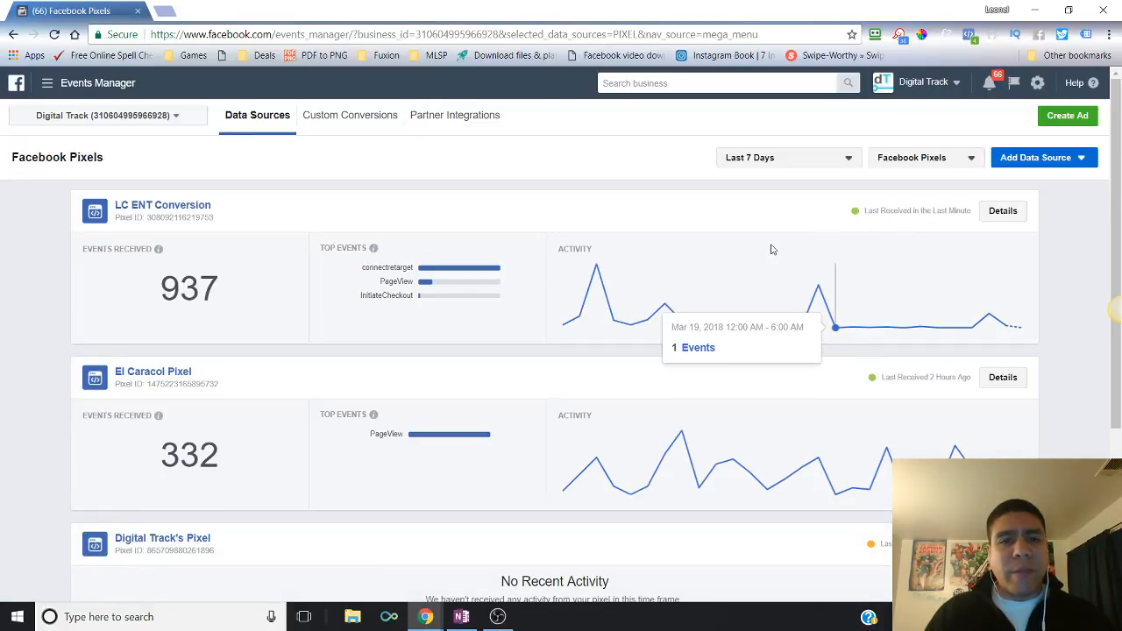
Switch to the TrafficFactory4Realtors.club website tab.
click(359, 10)
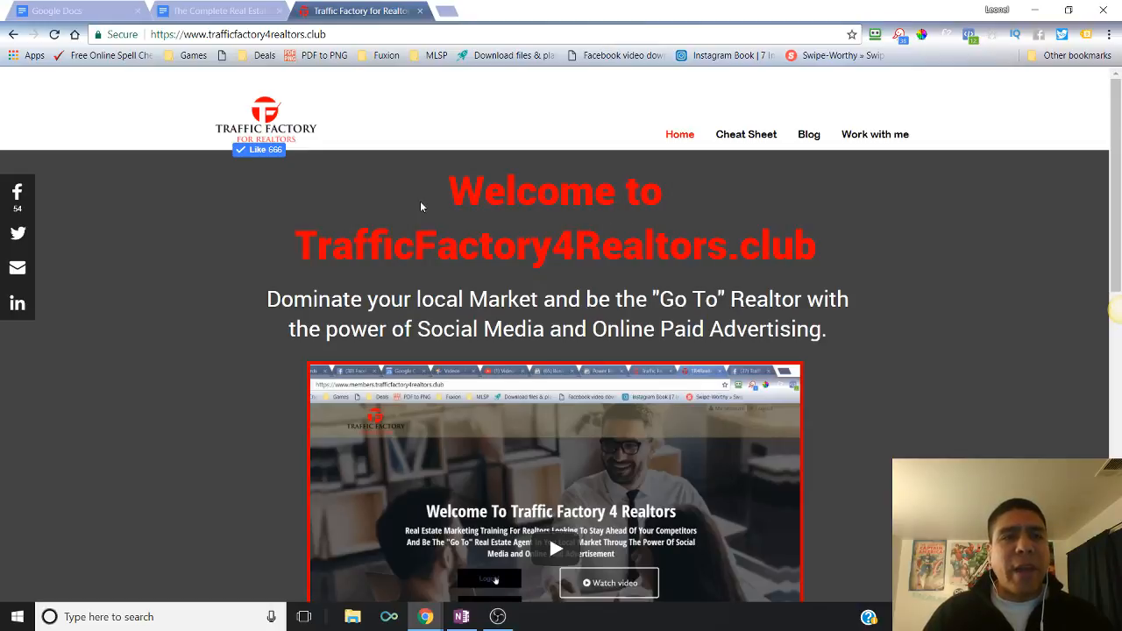
Return to the marketing guide tab and scroll past the Lesson 2 screenshot.
click(219, 11)
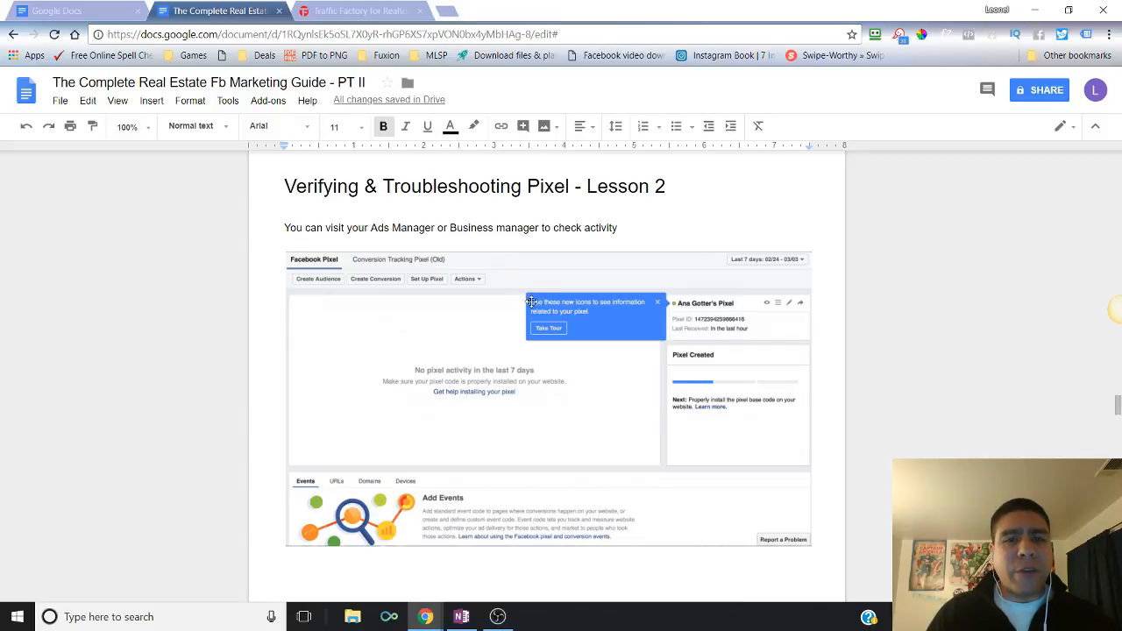
mouse_move(470, 305)
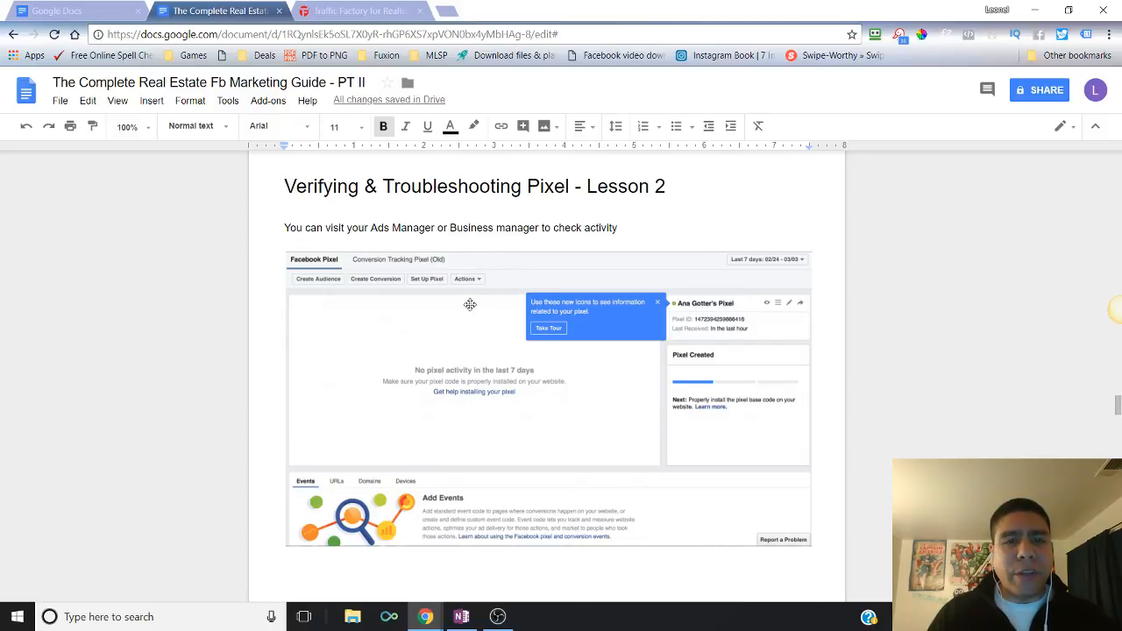
scroll(down, 3)
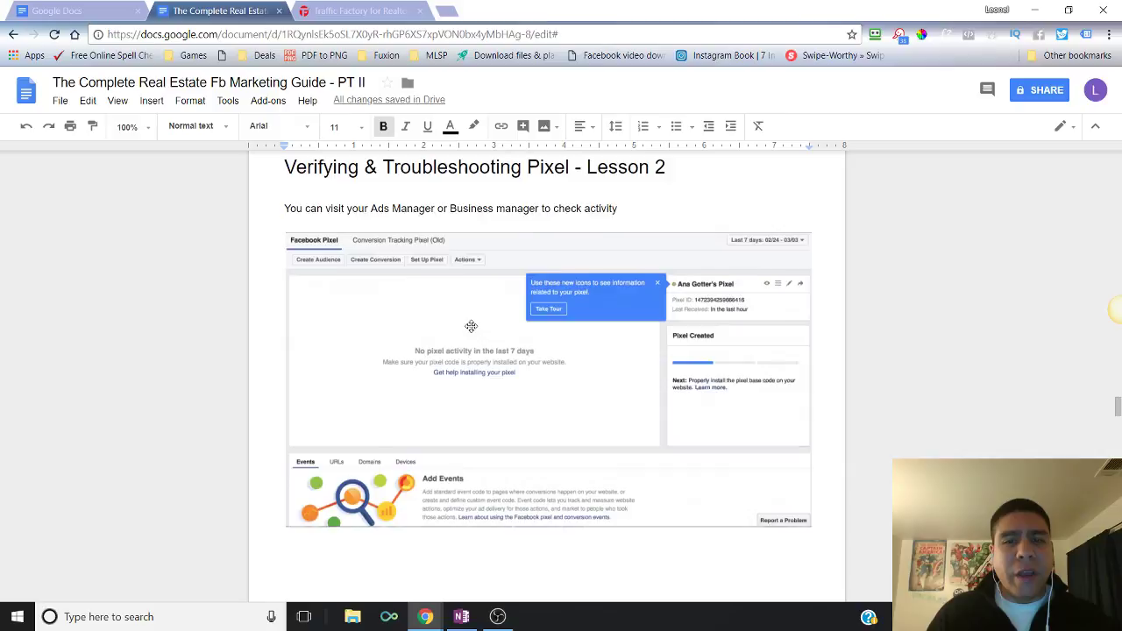
scroll(down, 3)
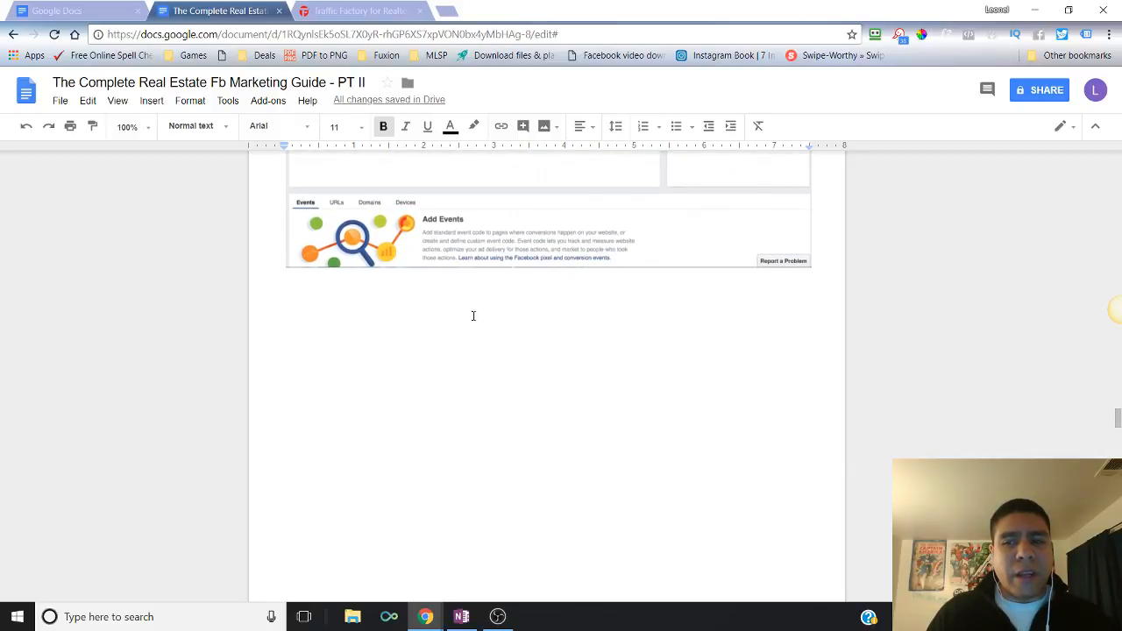
scroll(down, 3)
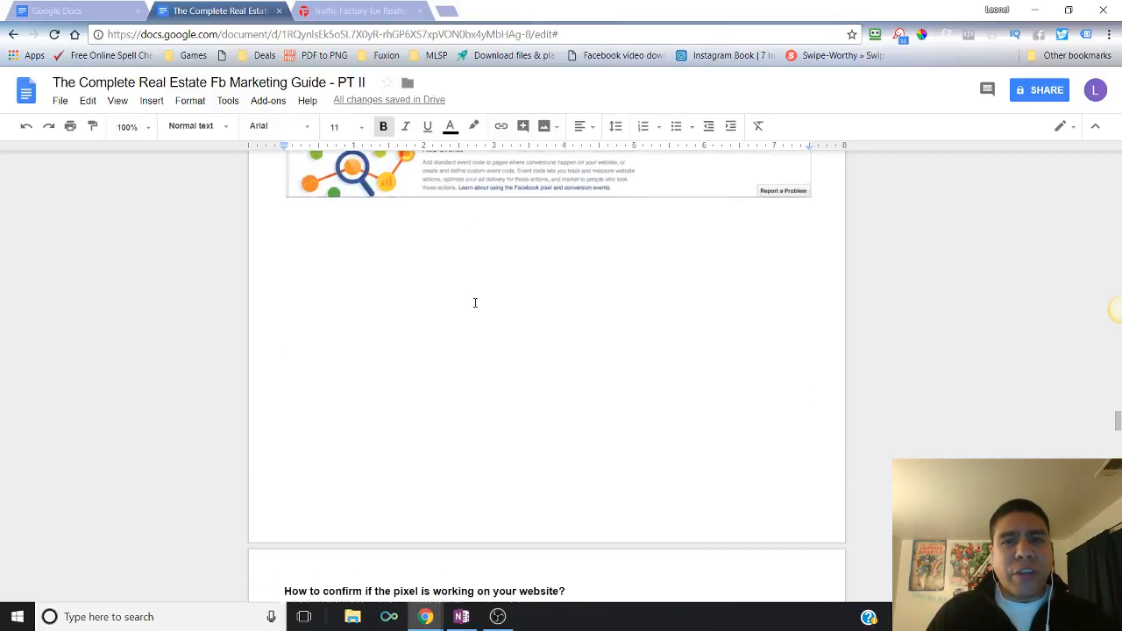
scroll(up, 3)
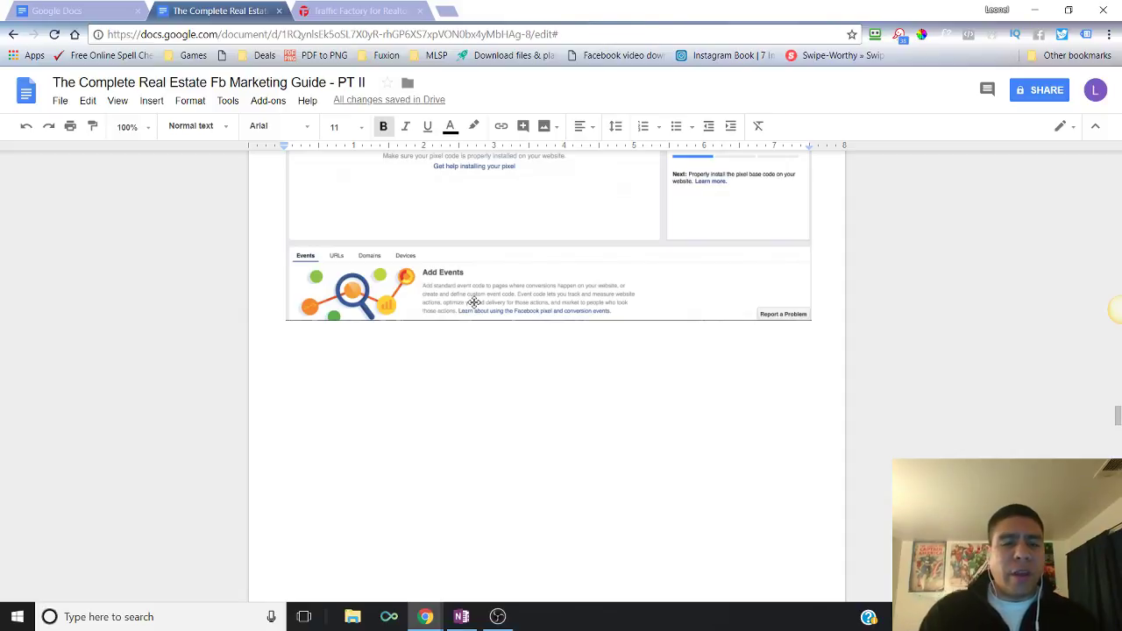
Scroll down to 'How to confirm if the pixel is working on your website?'.
scroll(down, 3)
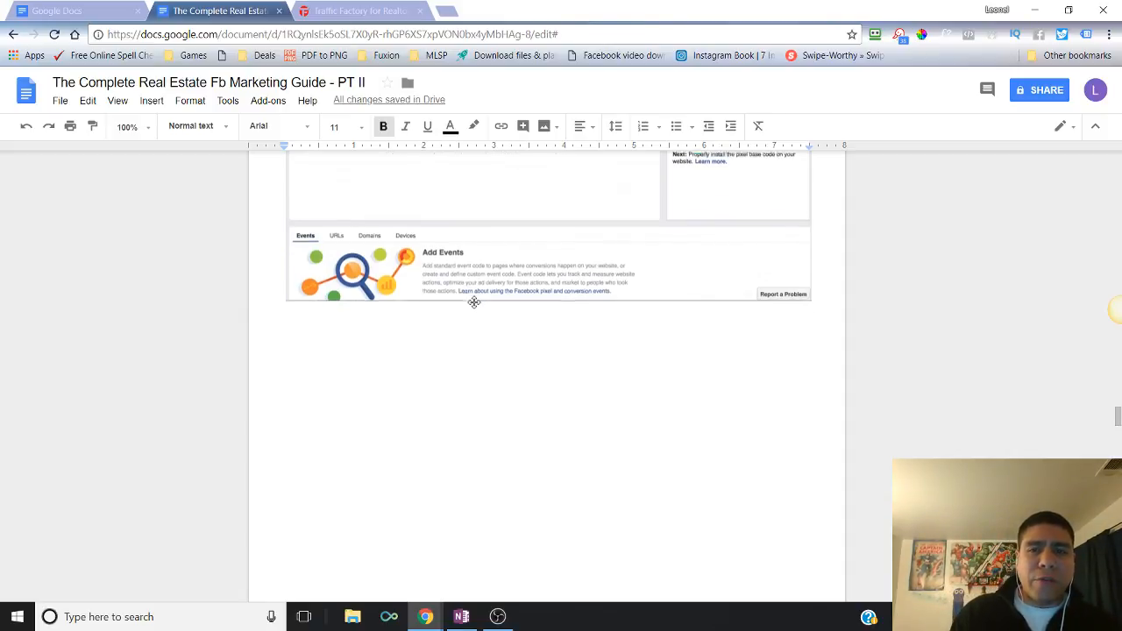
scroll(down, 3)
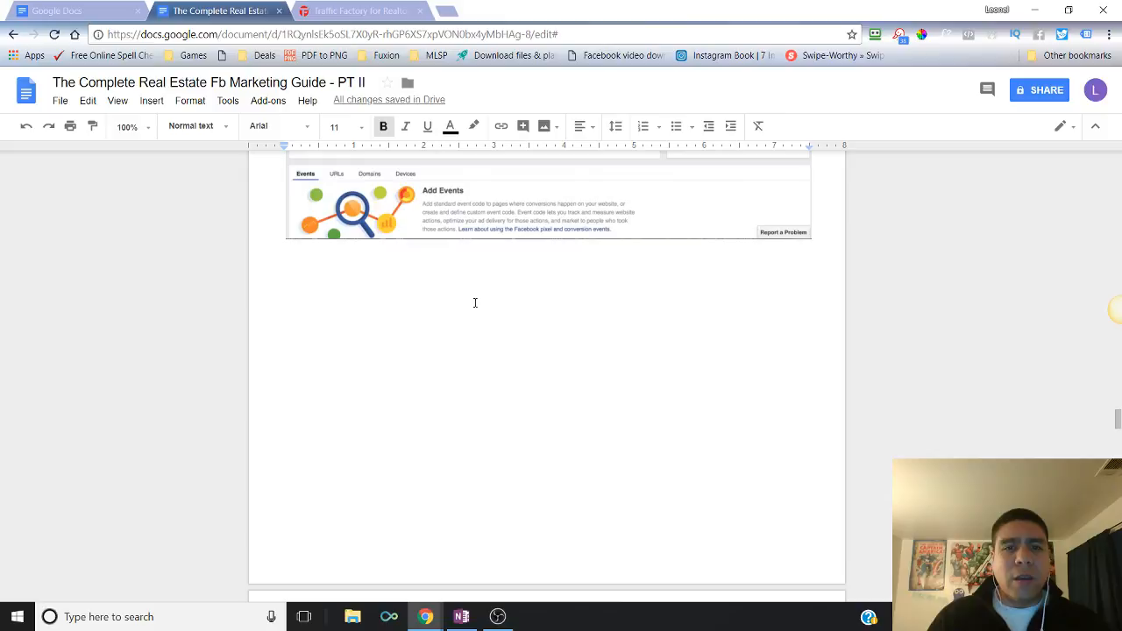
scroll(down, 3)
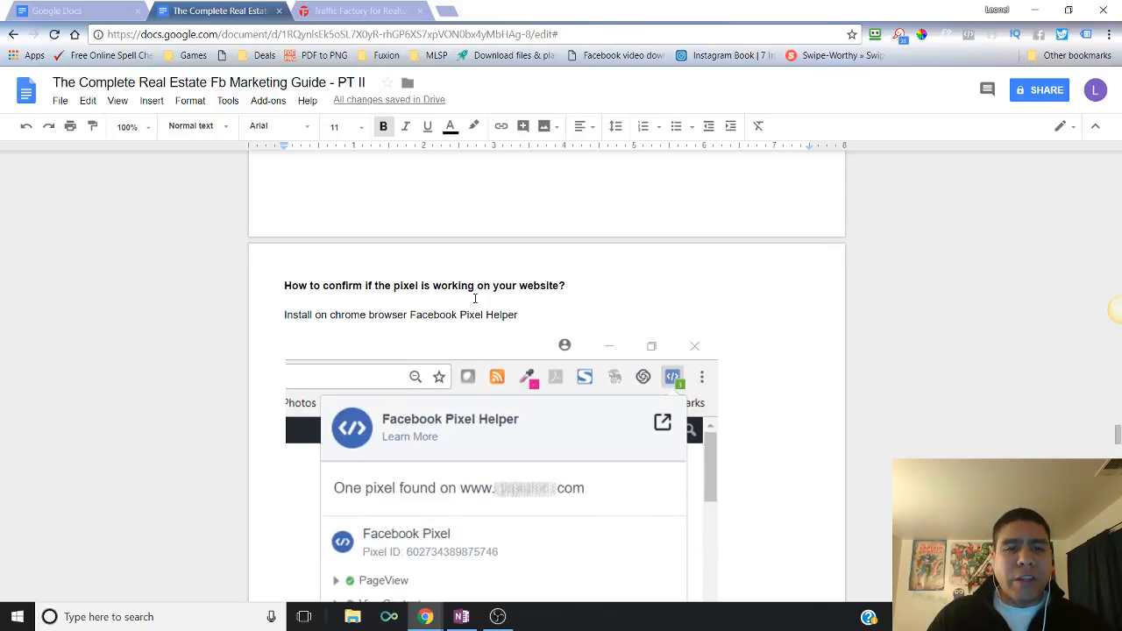
scroll(down, 3)
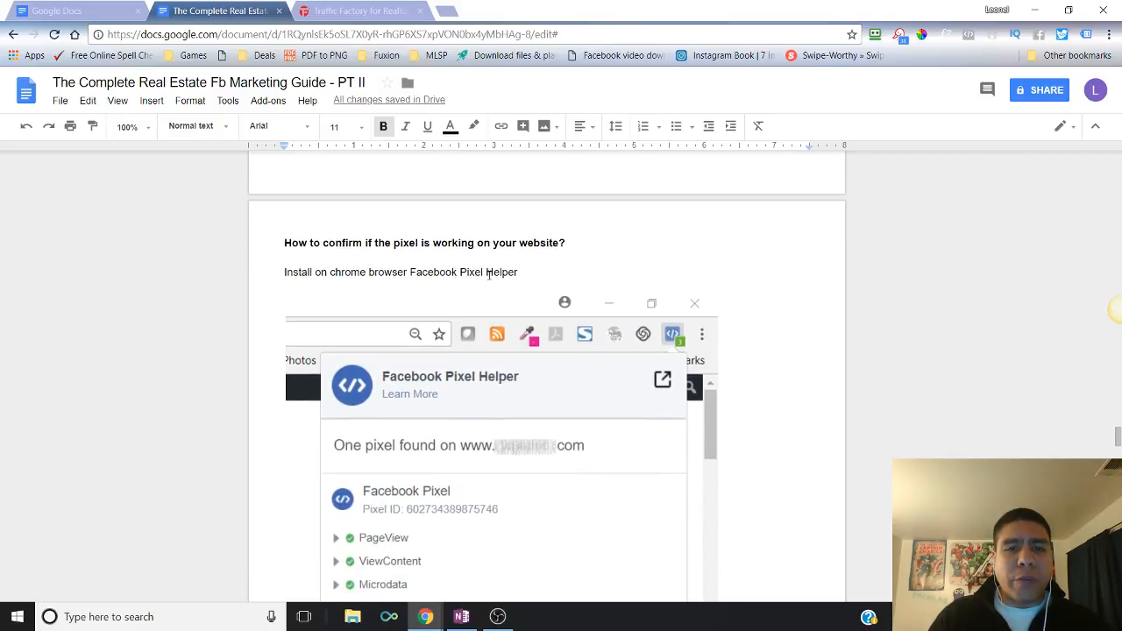
mouse_move(513, 319)
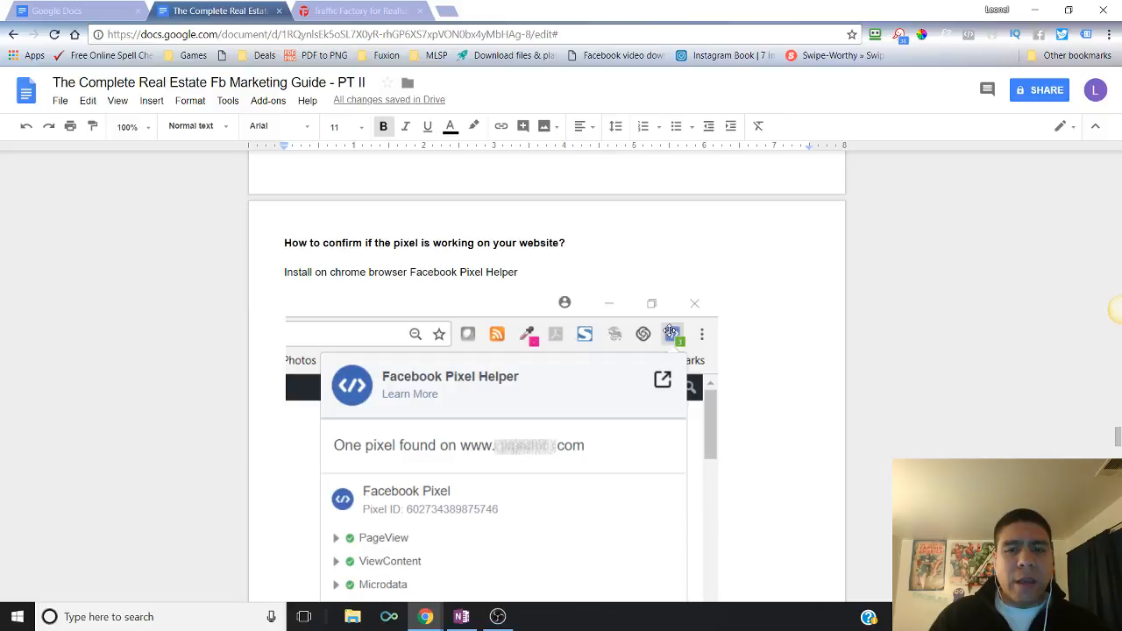
mouse_move(472, 305)
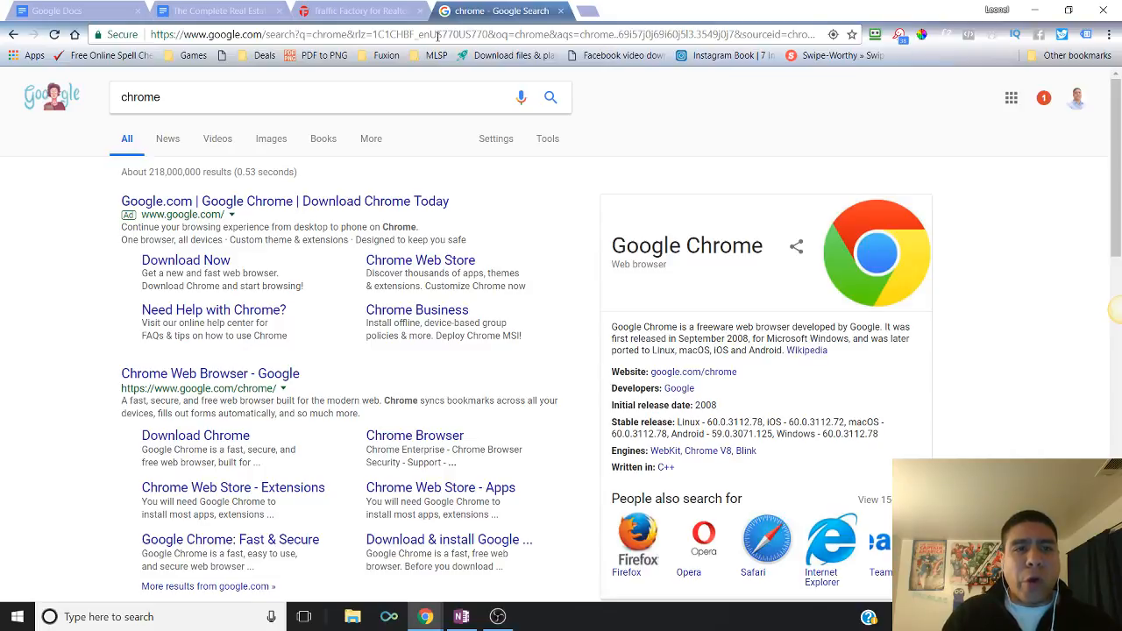
mouse_move(199, 381)
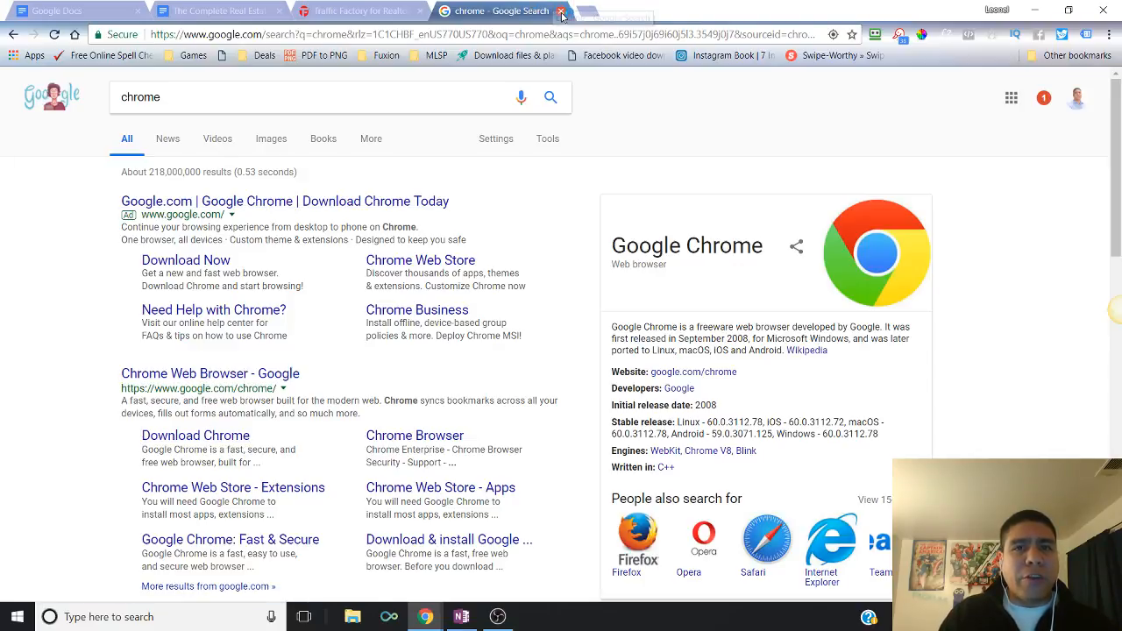
Search Google for 'facebook pixel helper' and open its Chrome Web Store listing.
click(210, 97)
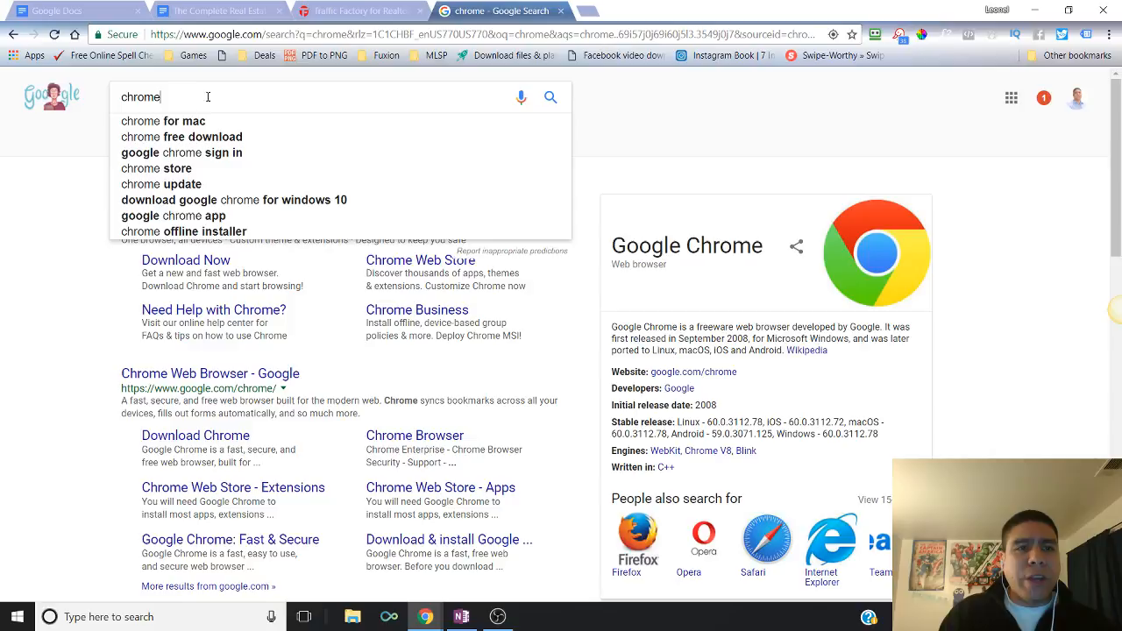
text(f)
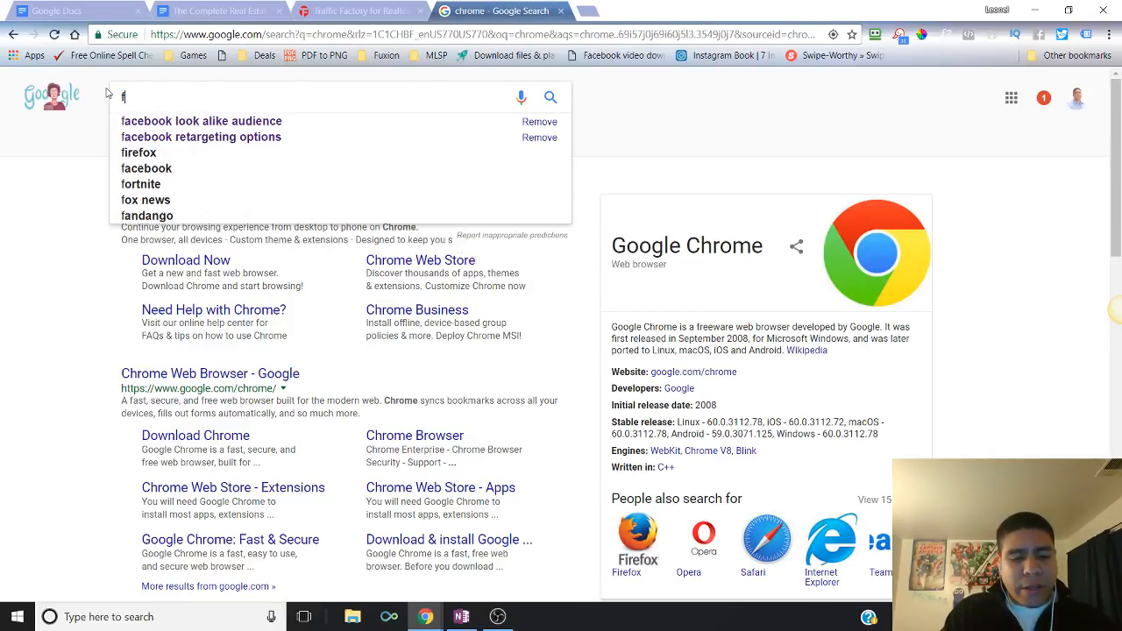
text(acebook pi)
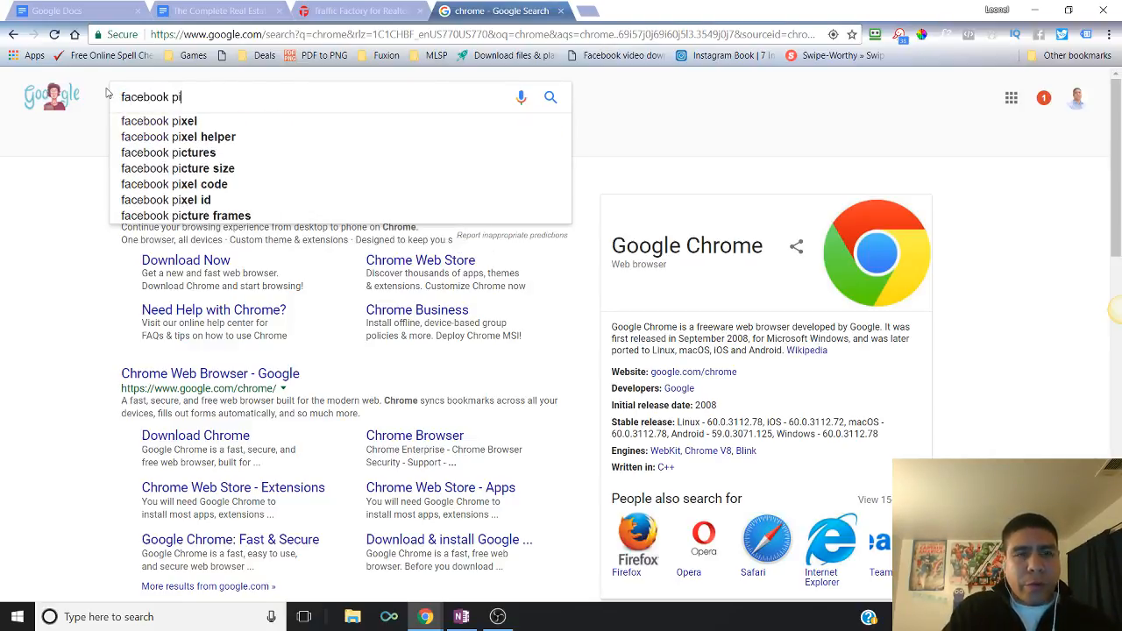
mouse_move(154, 154)
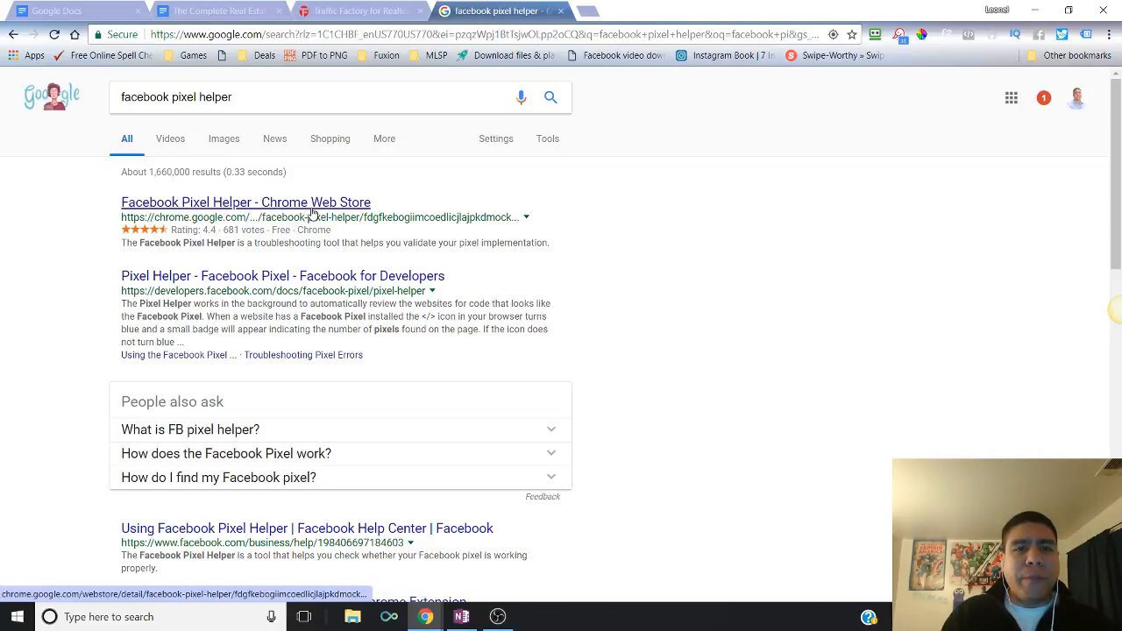
click(245, 203)
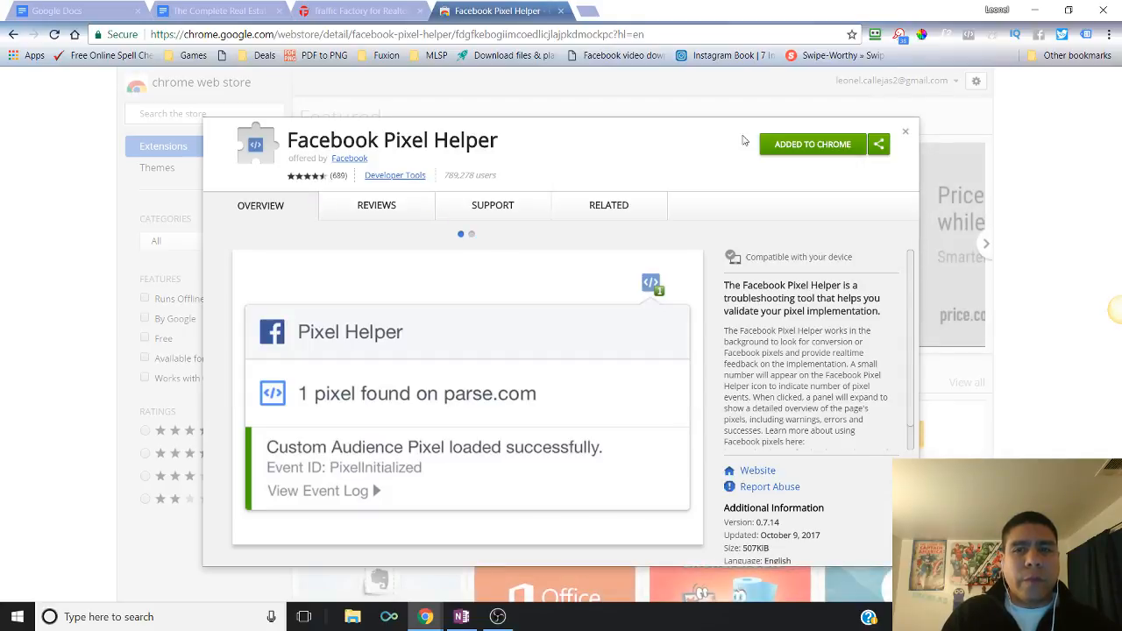
mouse_move(779, 236)
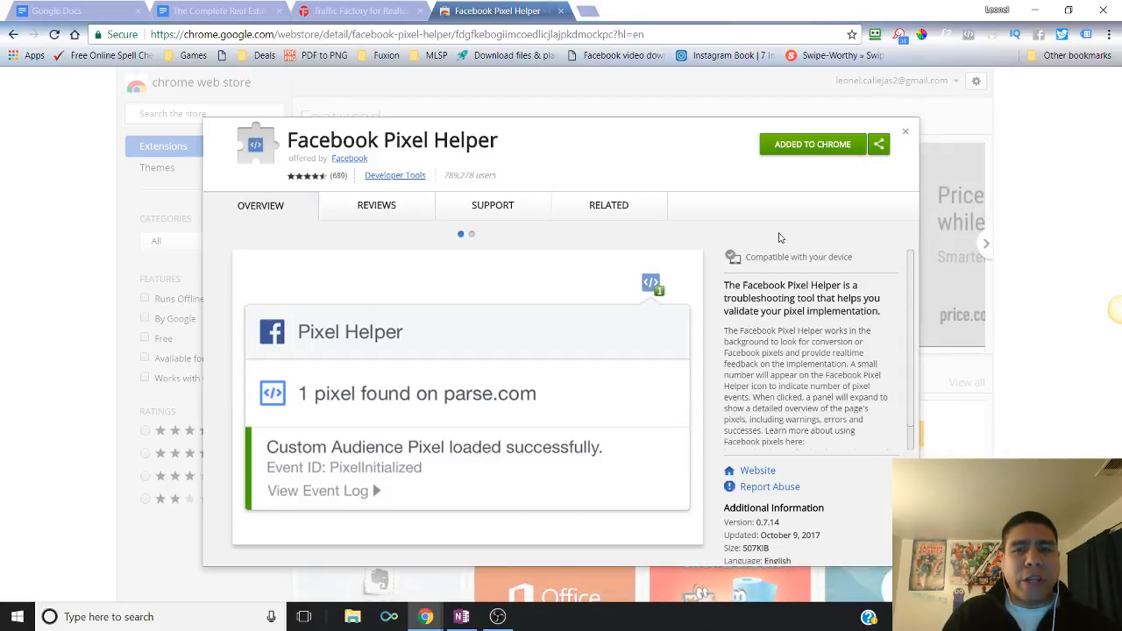
Close the Facebook Pixel Helper listing, returning to the Web Store extensions home.
click(904, 131)
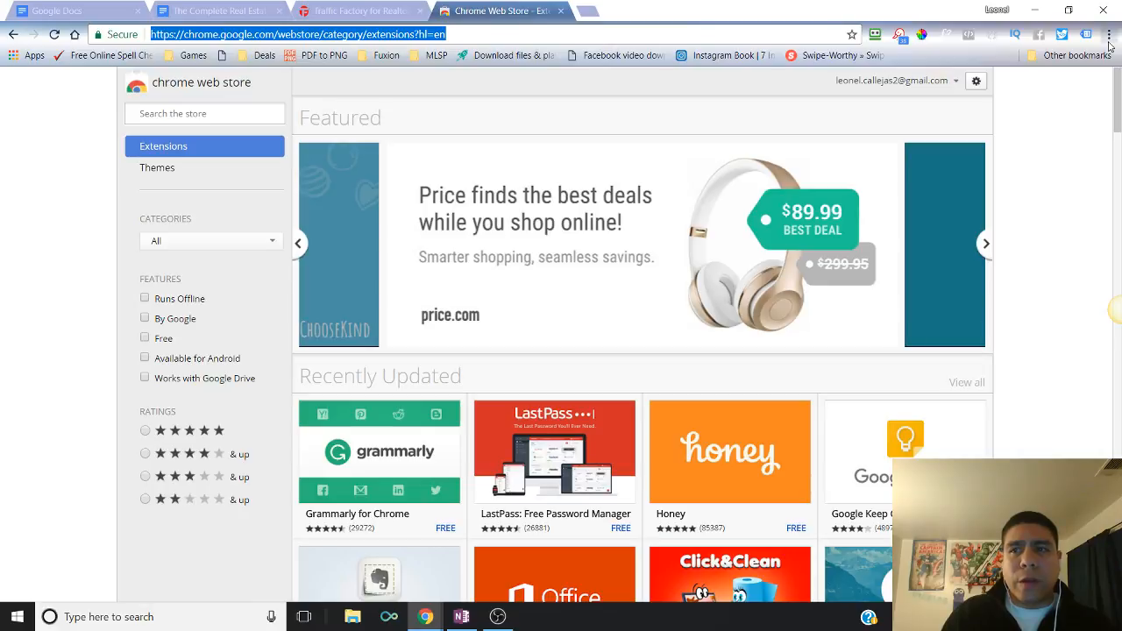
Visit Chrome Settings from the main menu, then close the Settings tab.
click(1107, 35)
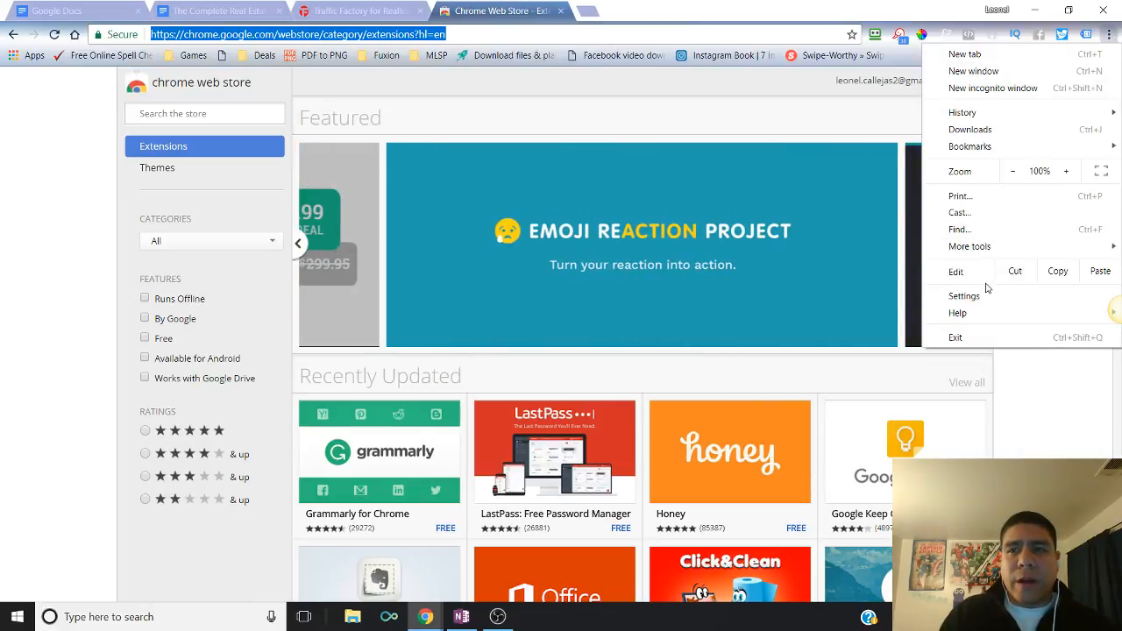
mouse_move(983, 147)
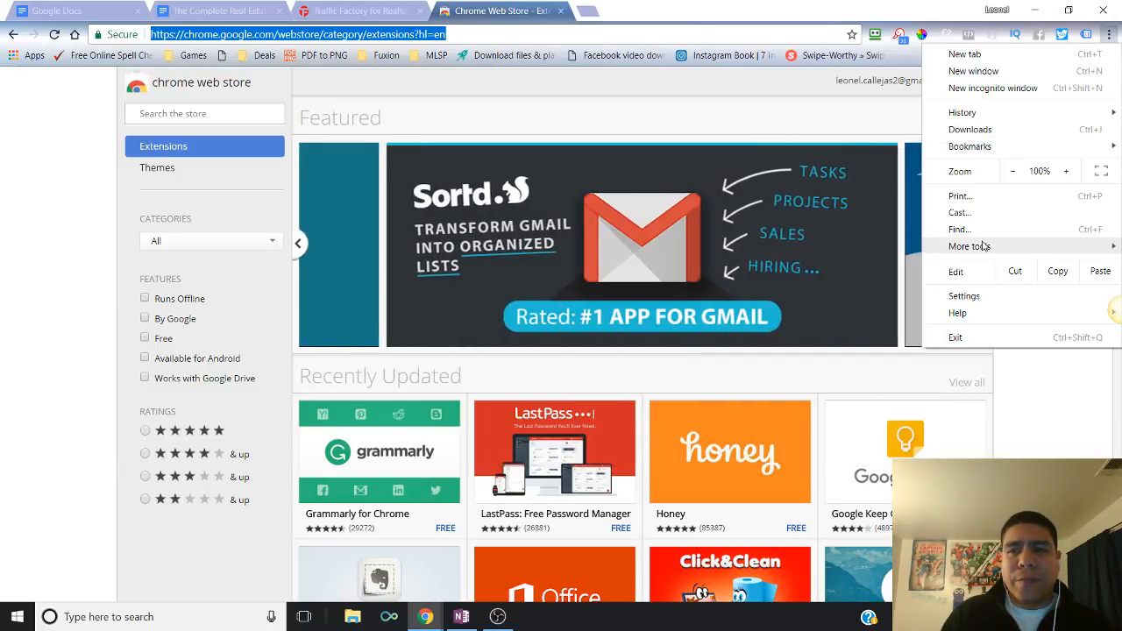
click(971, 246)
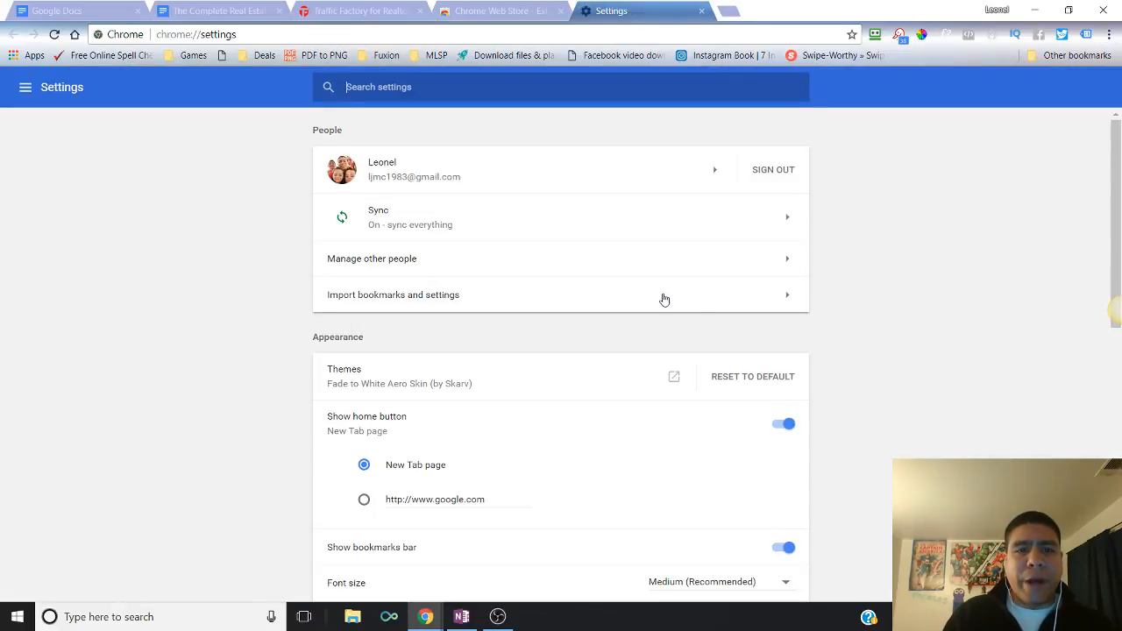
click(491, 11)
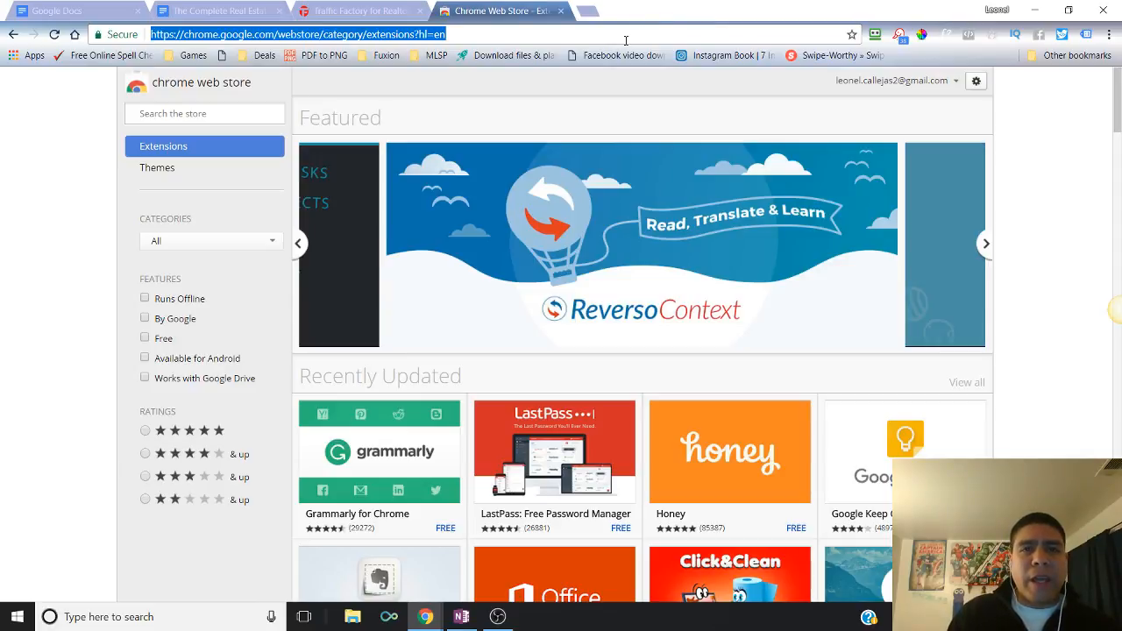
Close the Chrome Web Store tab so the TrafficFactory4Realtors.club site shows.
click(985, 242)
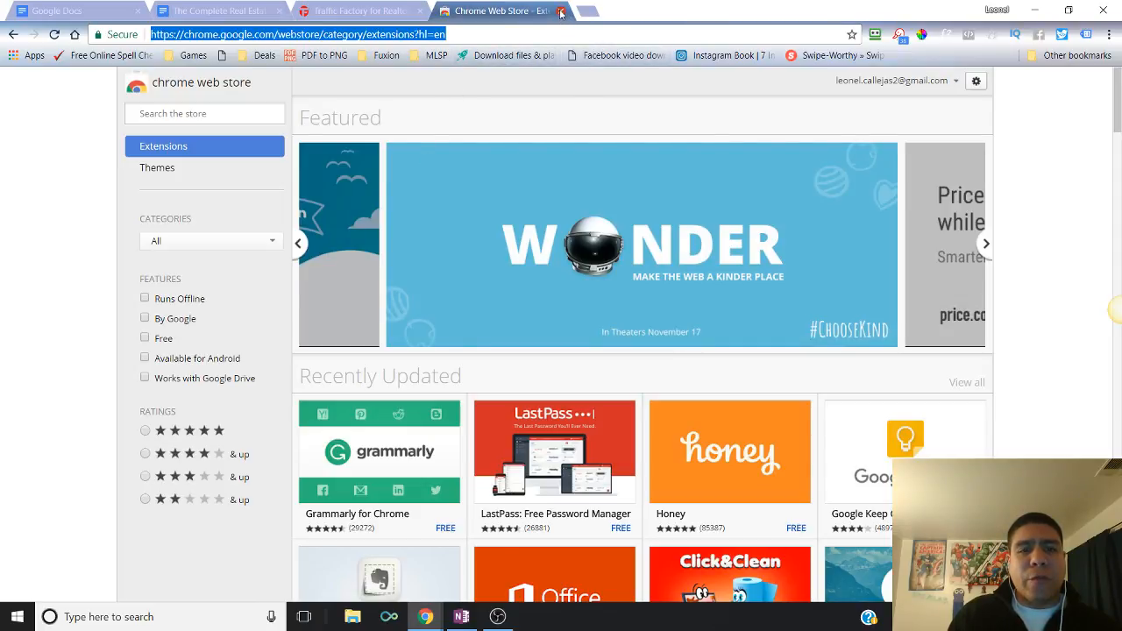
click(563, 10)
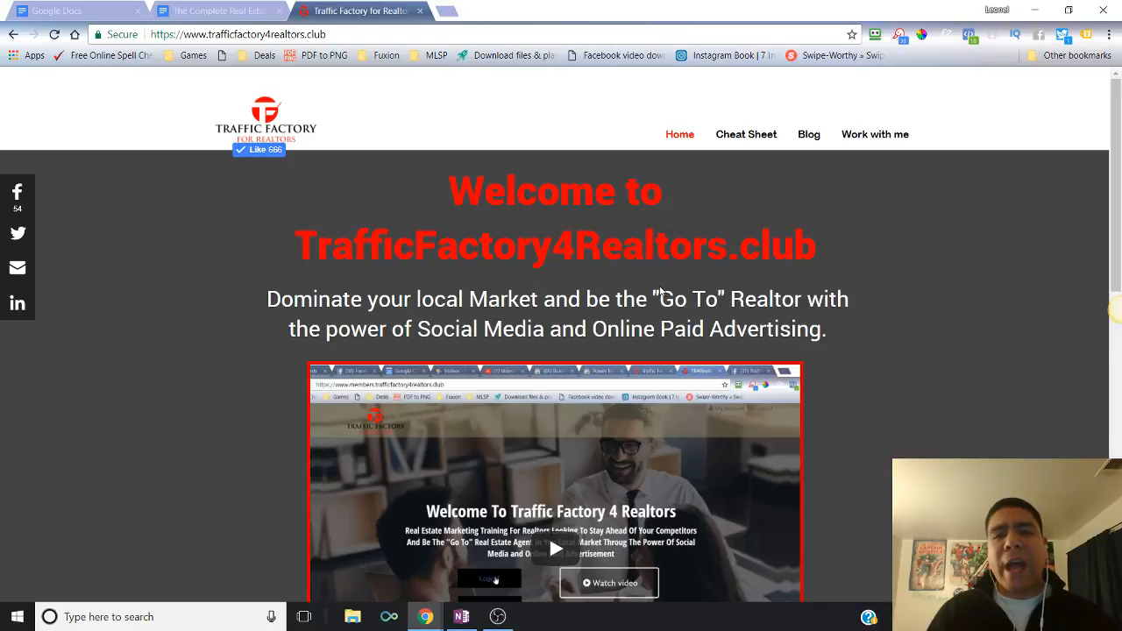
mouse_move(596, 123)
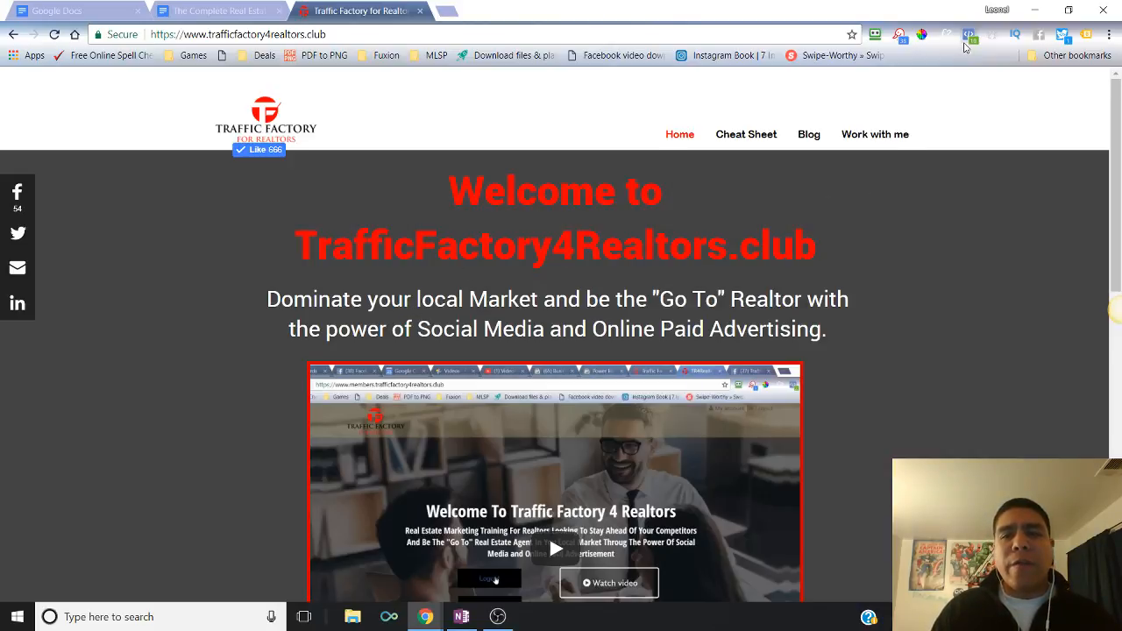
mouse_move(964, 37)
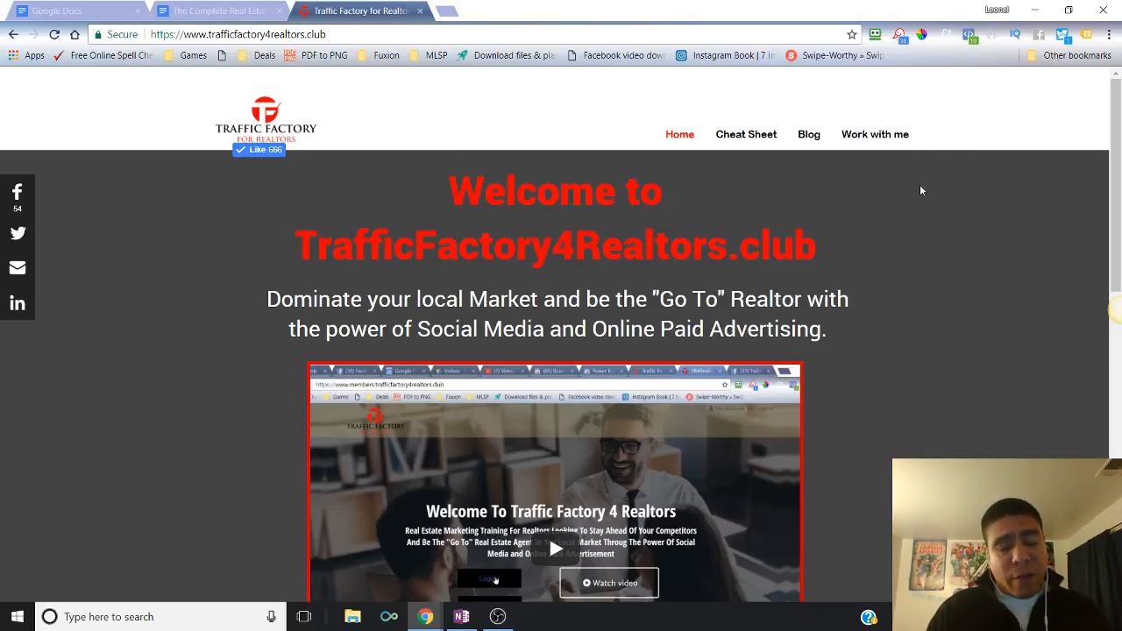
mouse_move(971, 63)
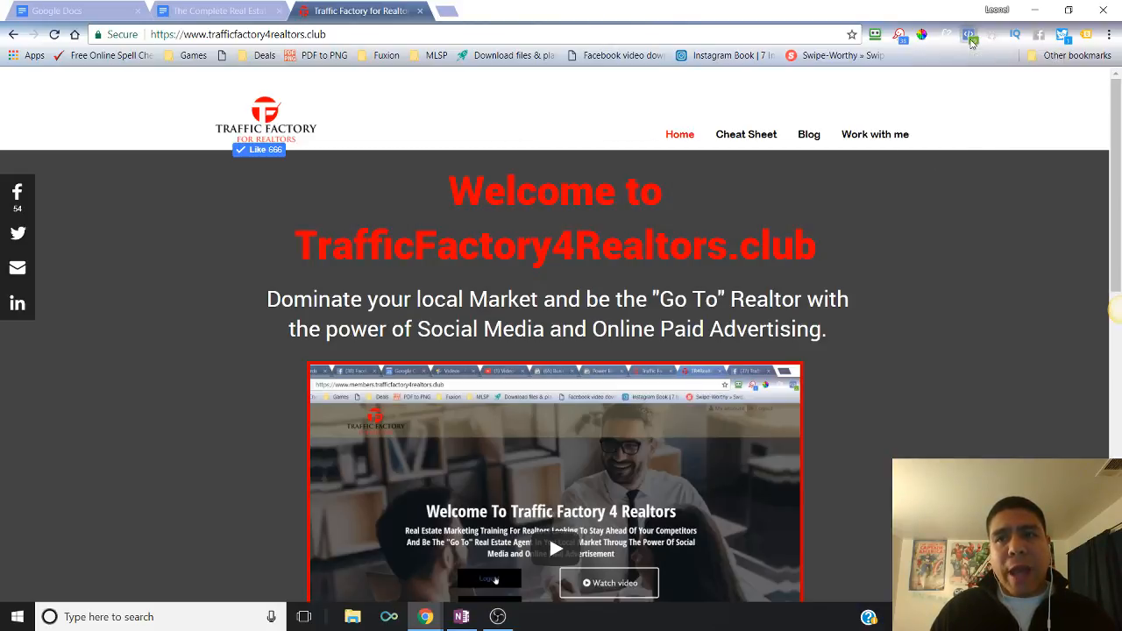
click(967, 35)
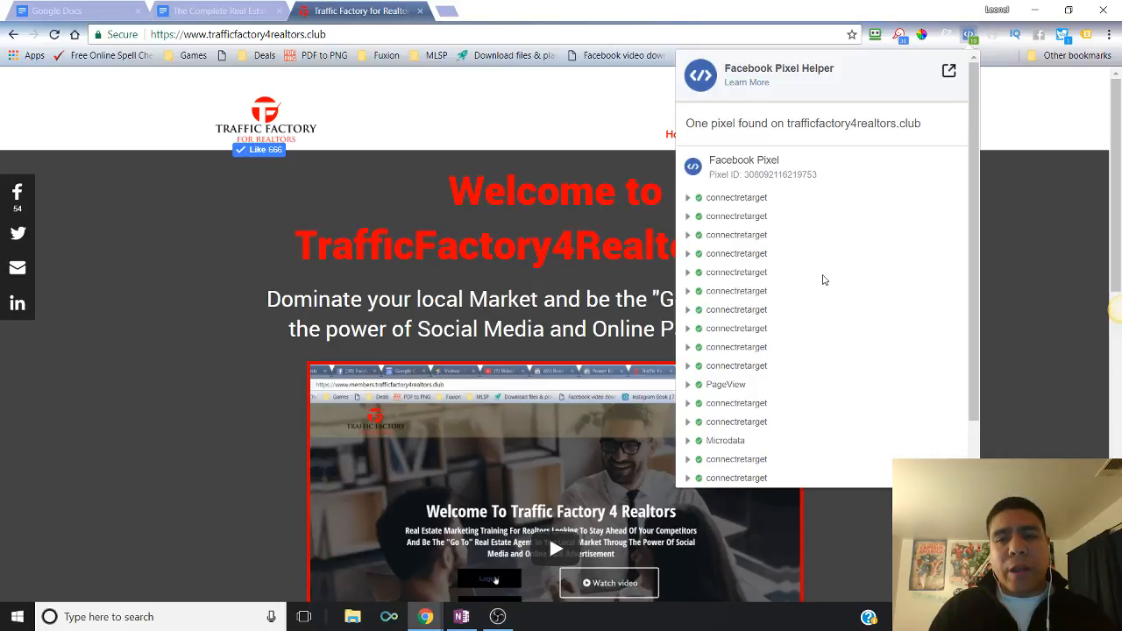
mouse_move(975, 312)
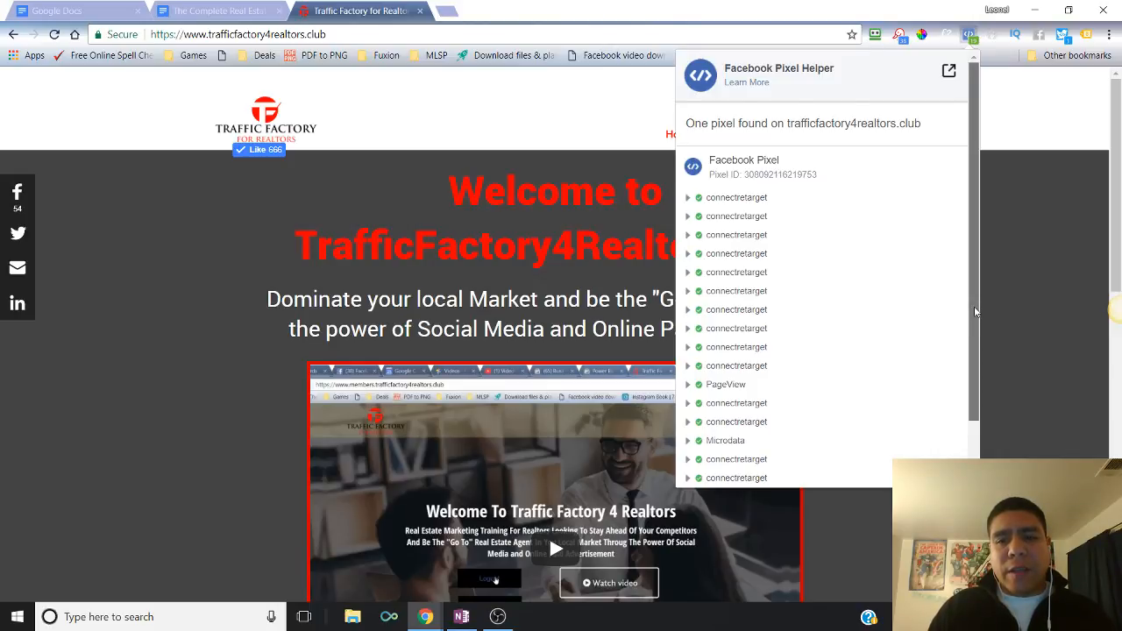
scroll(down, 3)
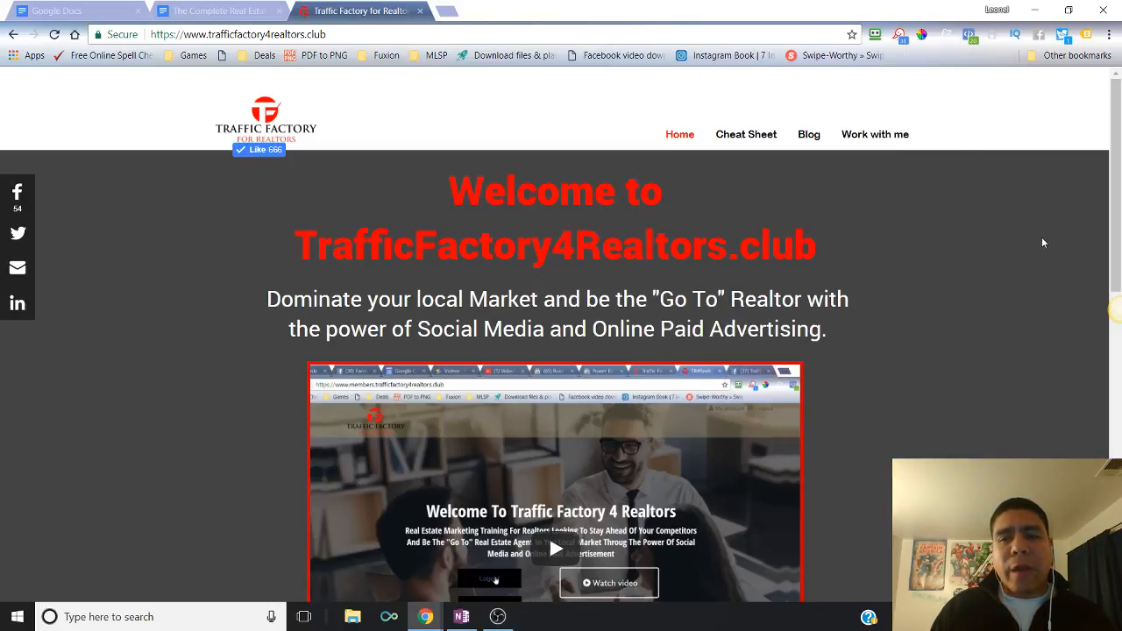
mouse_move(957, 291)
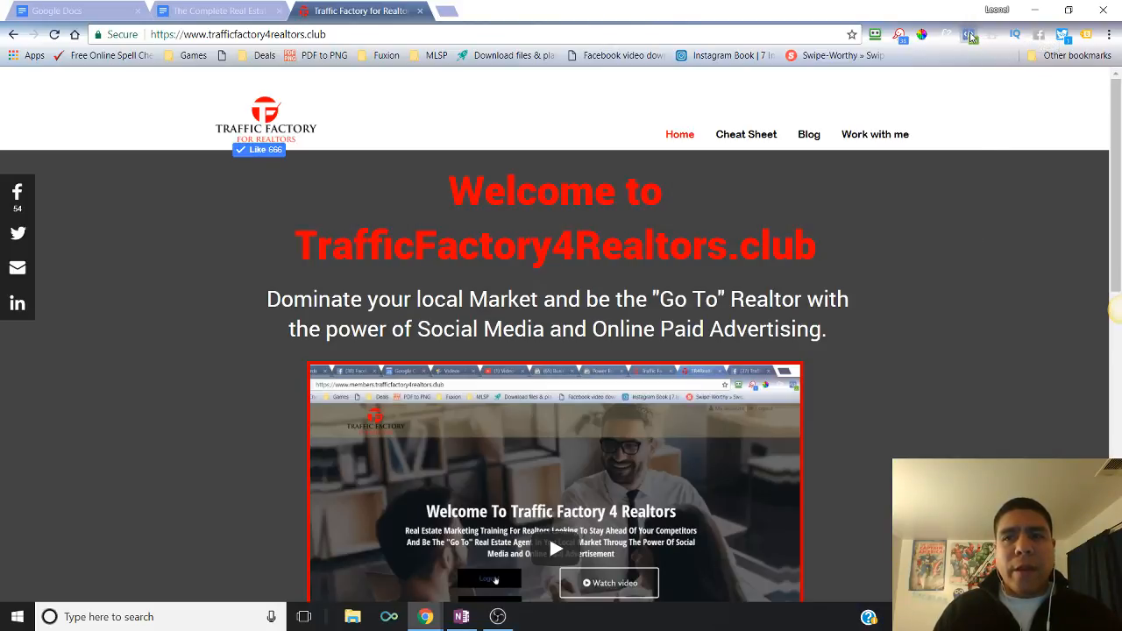
click(968, 35)
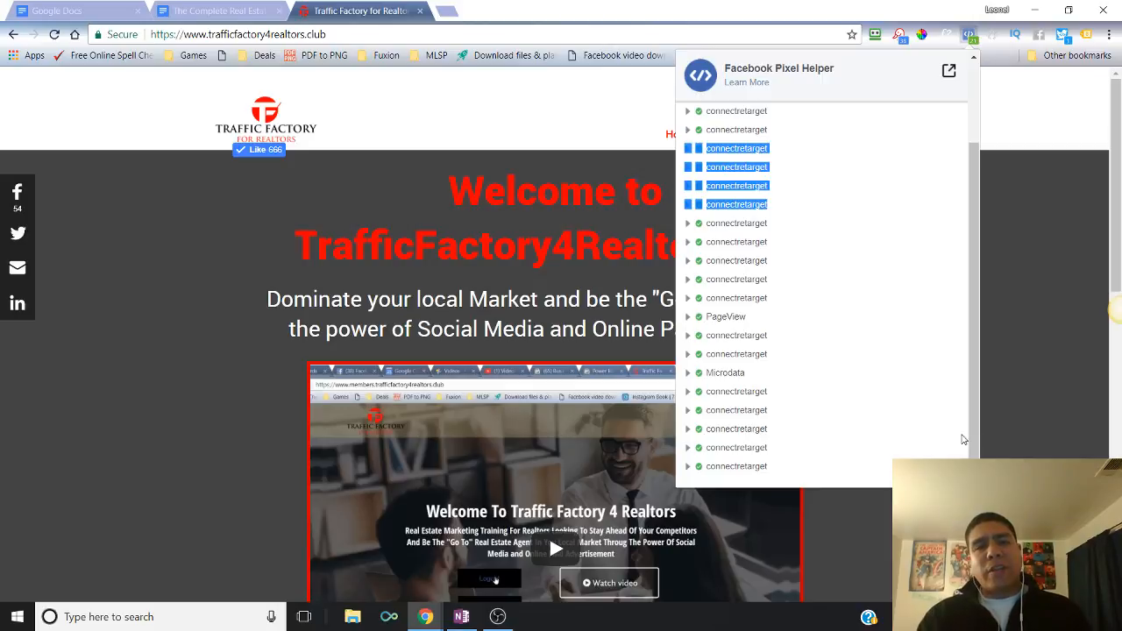
mouse_move(964, 396)
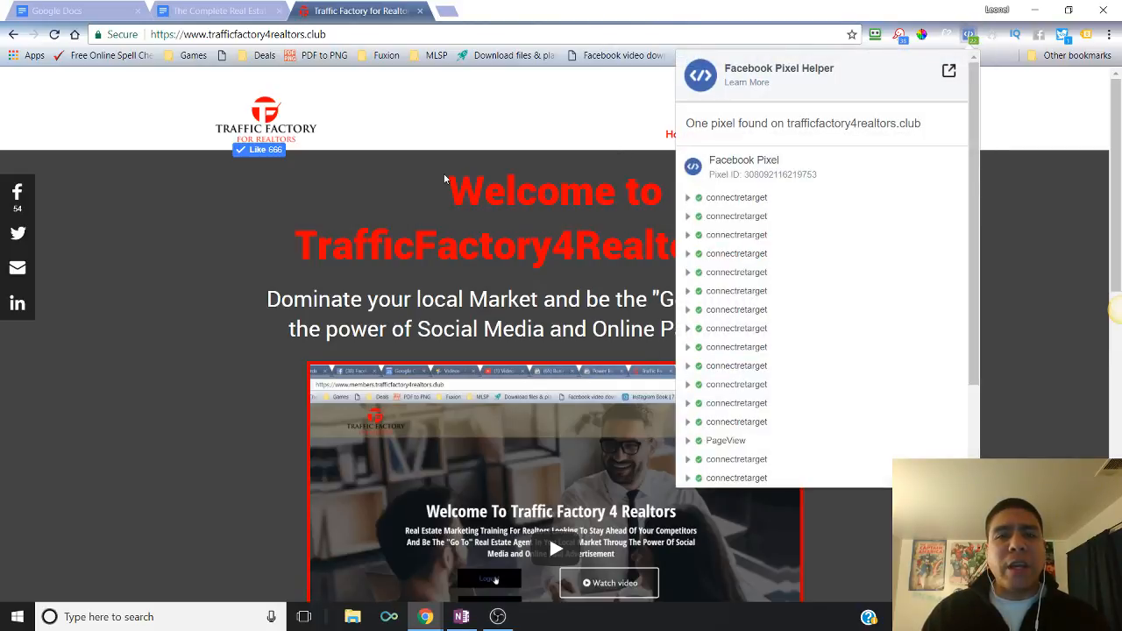
click(964, 39)
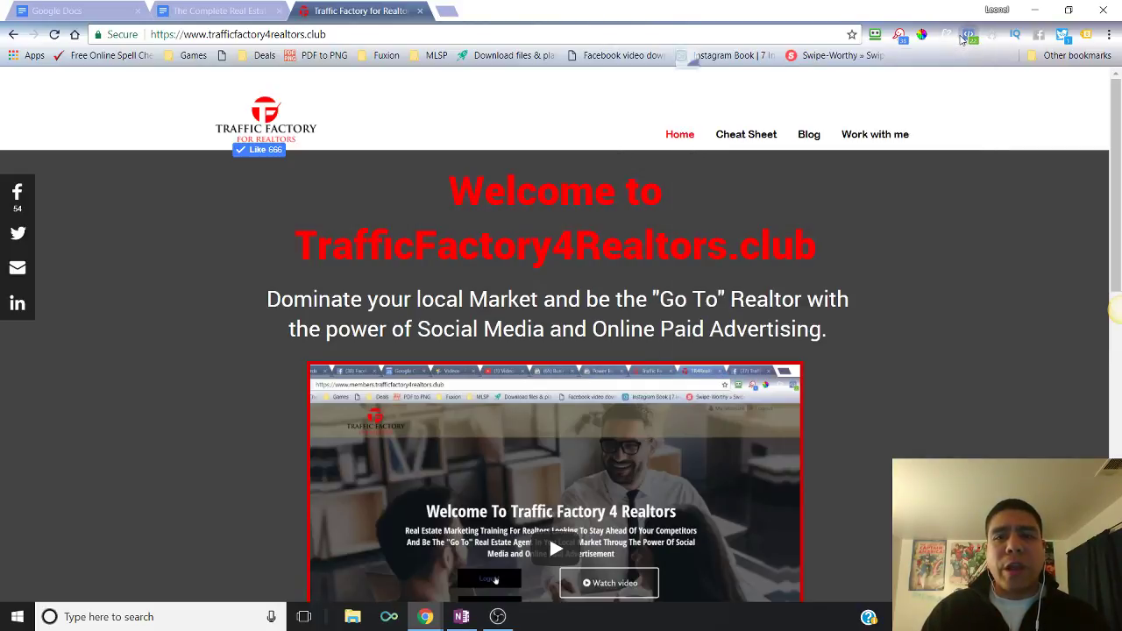
mouse_move(859, 183)
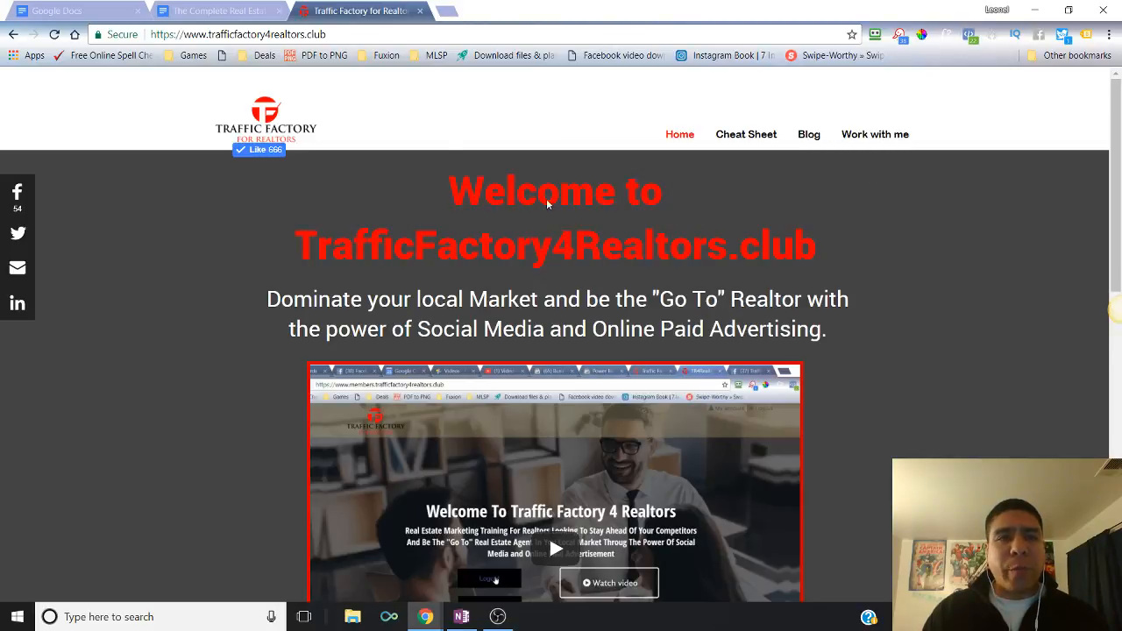
click(214, 13)
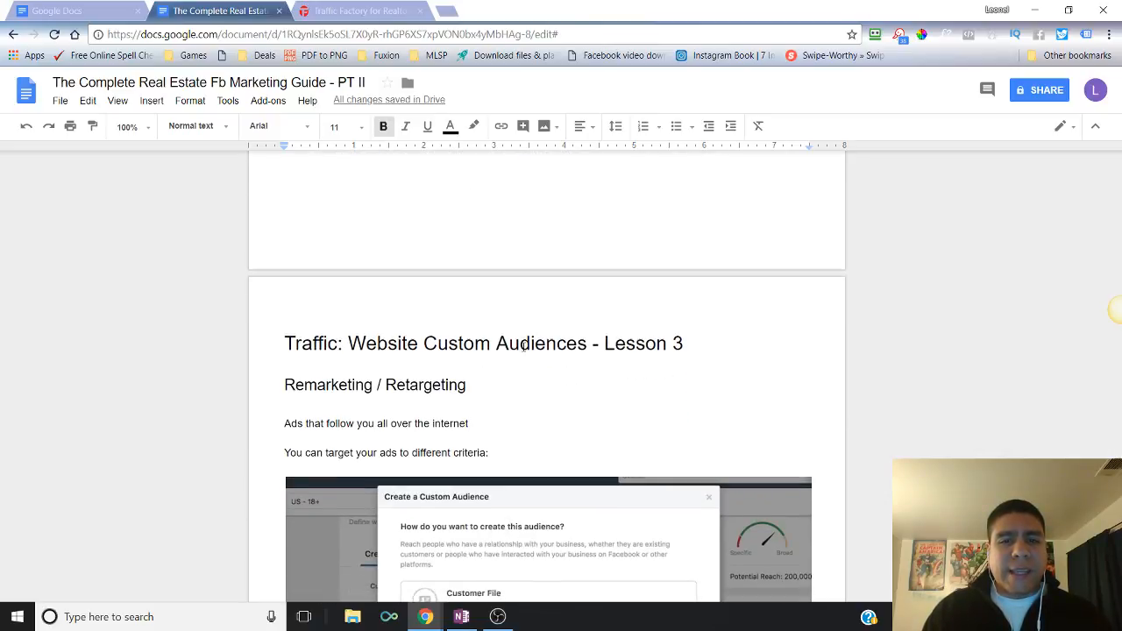
Return to the marketing guide and scroll to the Lesson 3 retargeting section.
click(673, 196)
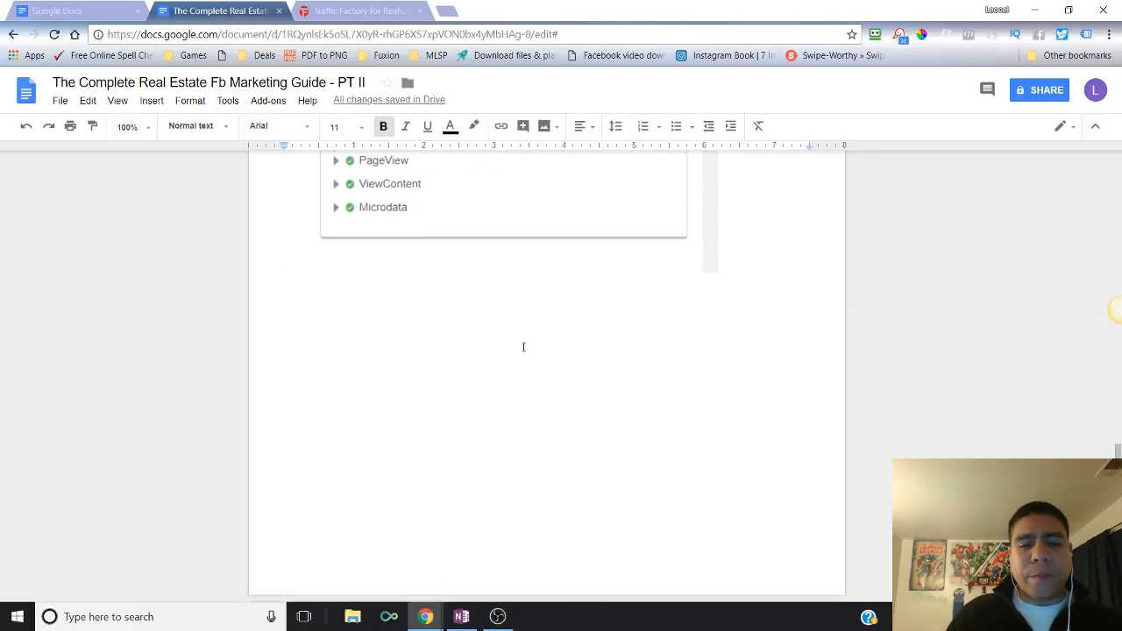
scroll(down, 3)
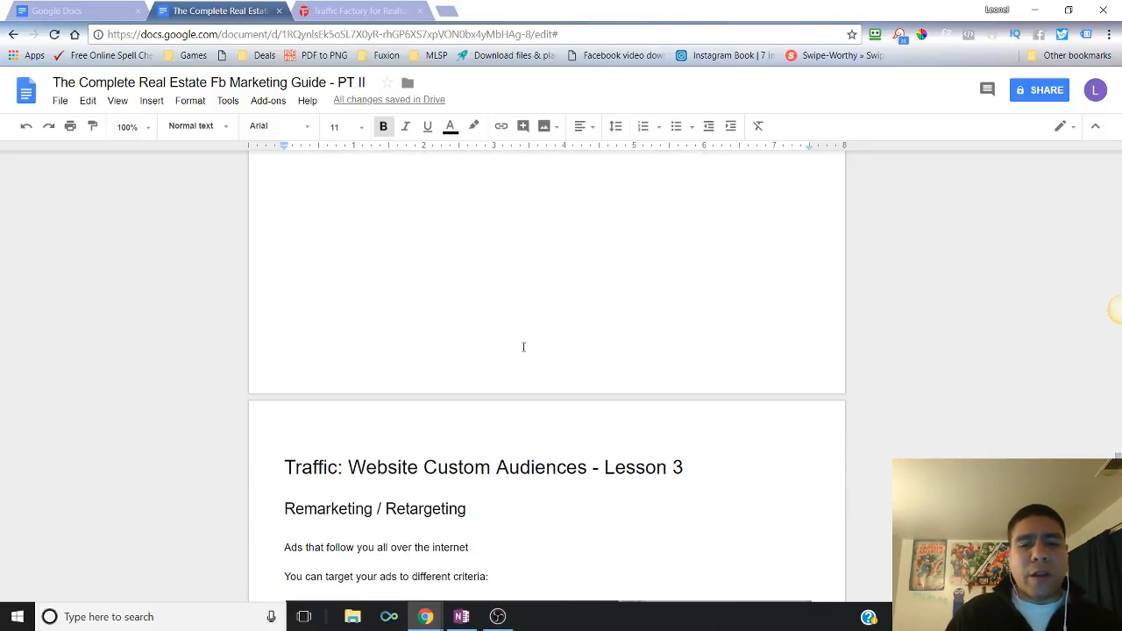